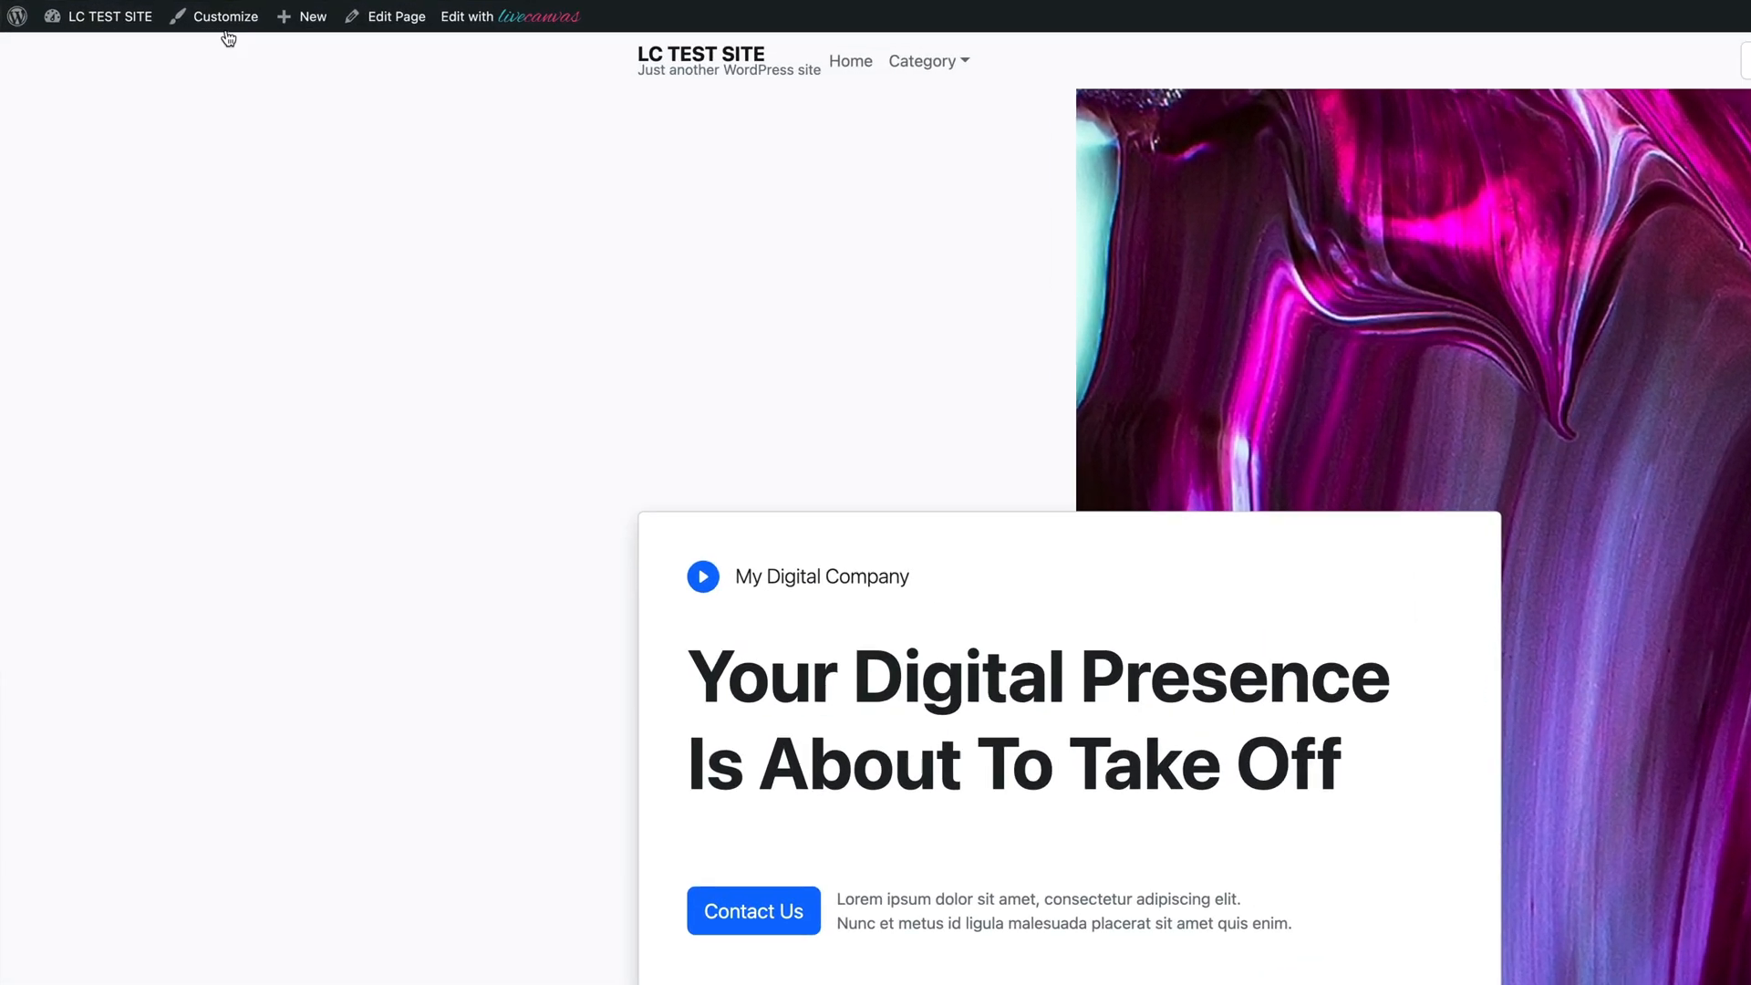
Reach Picostrap Theme Options via the admin bar's Customize menu, then again via Appearance in the dashboard
click(222, 16)
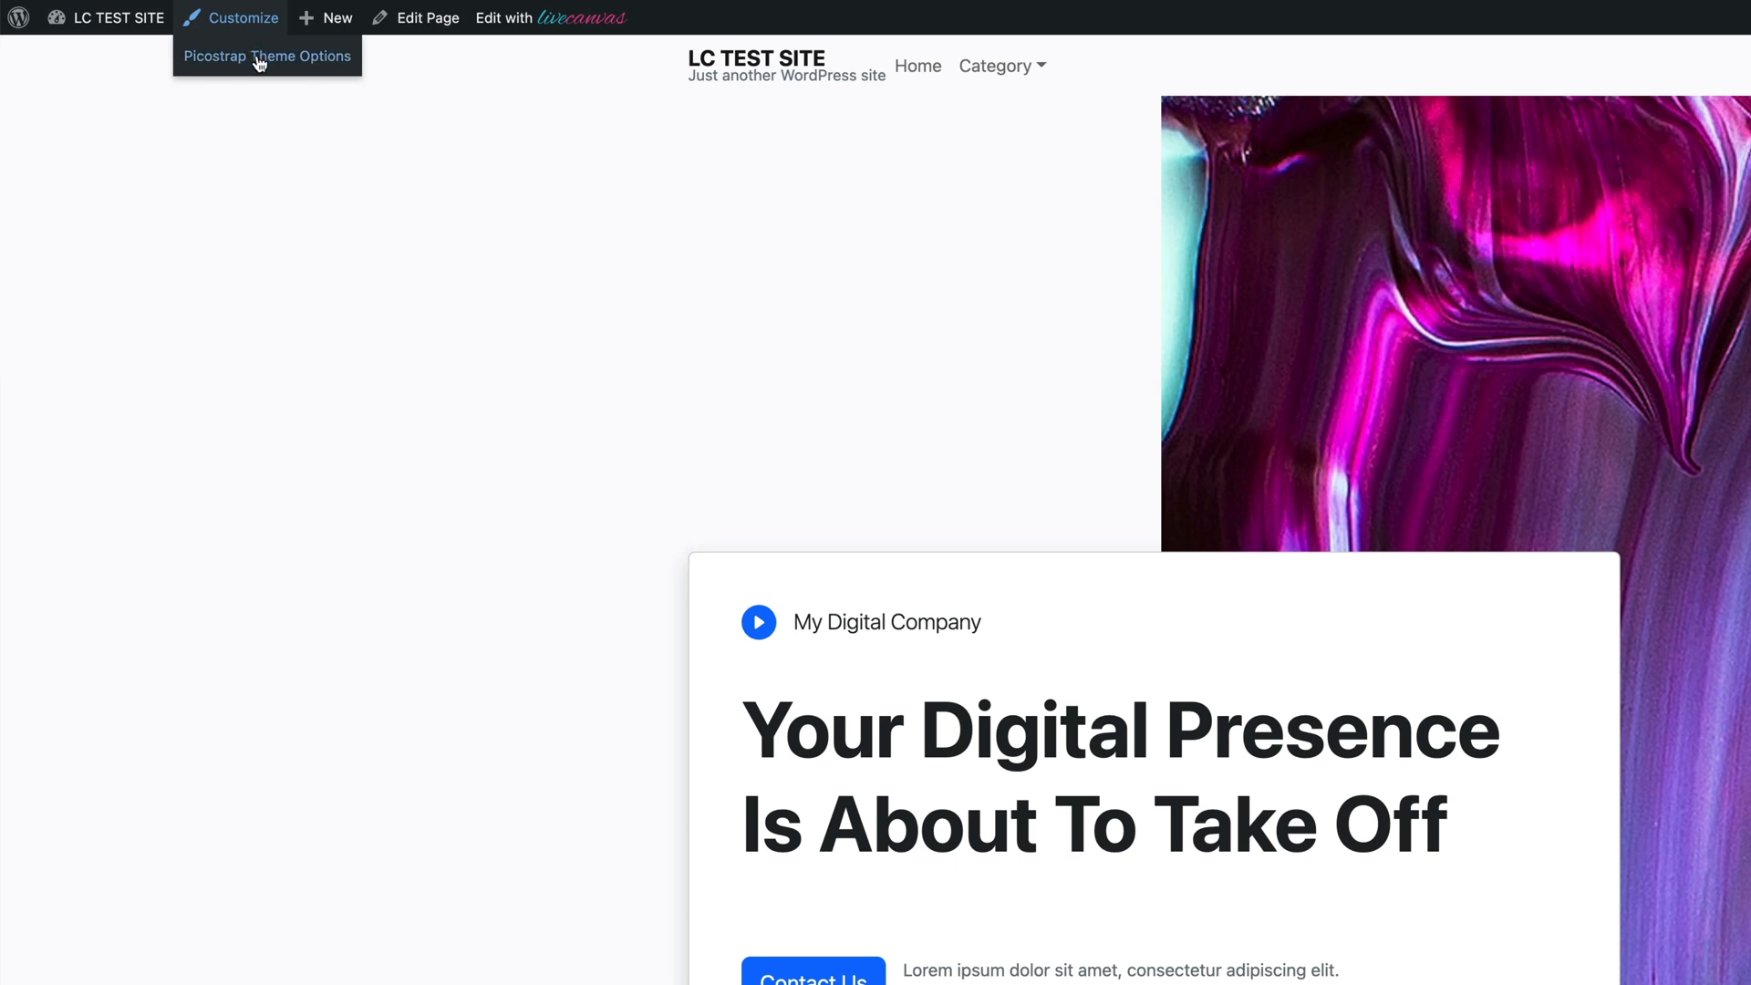
click(266, 55)
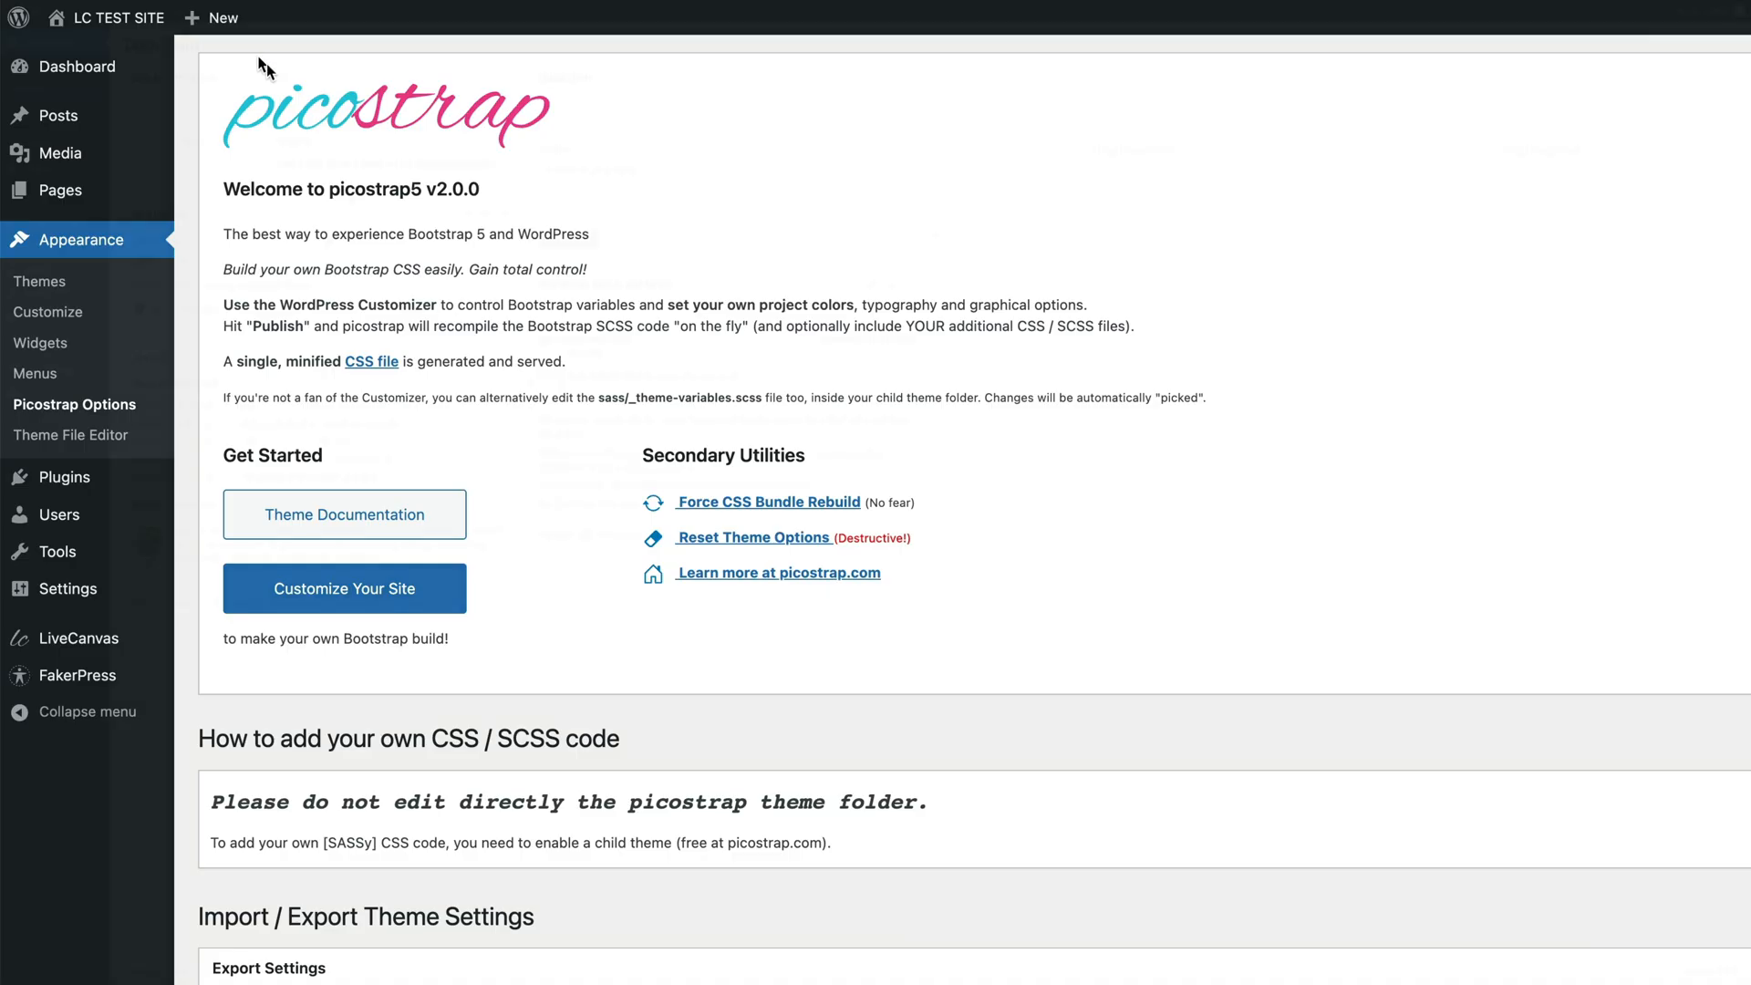
click(82, 66)
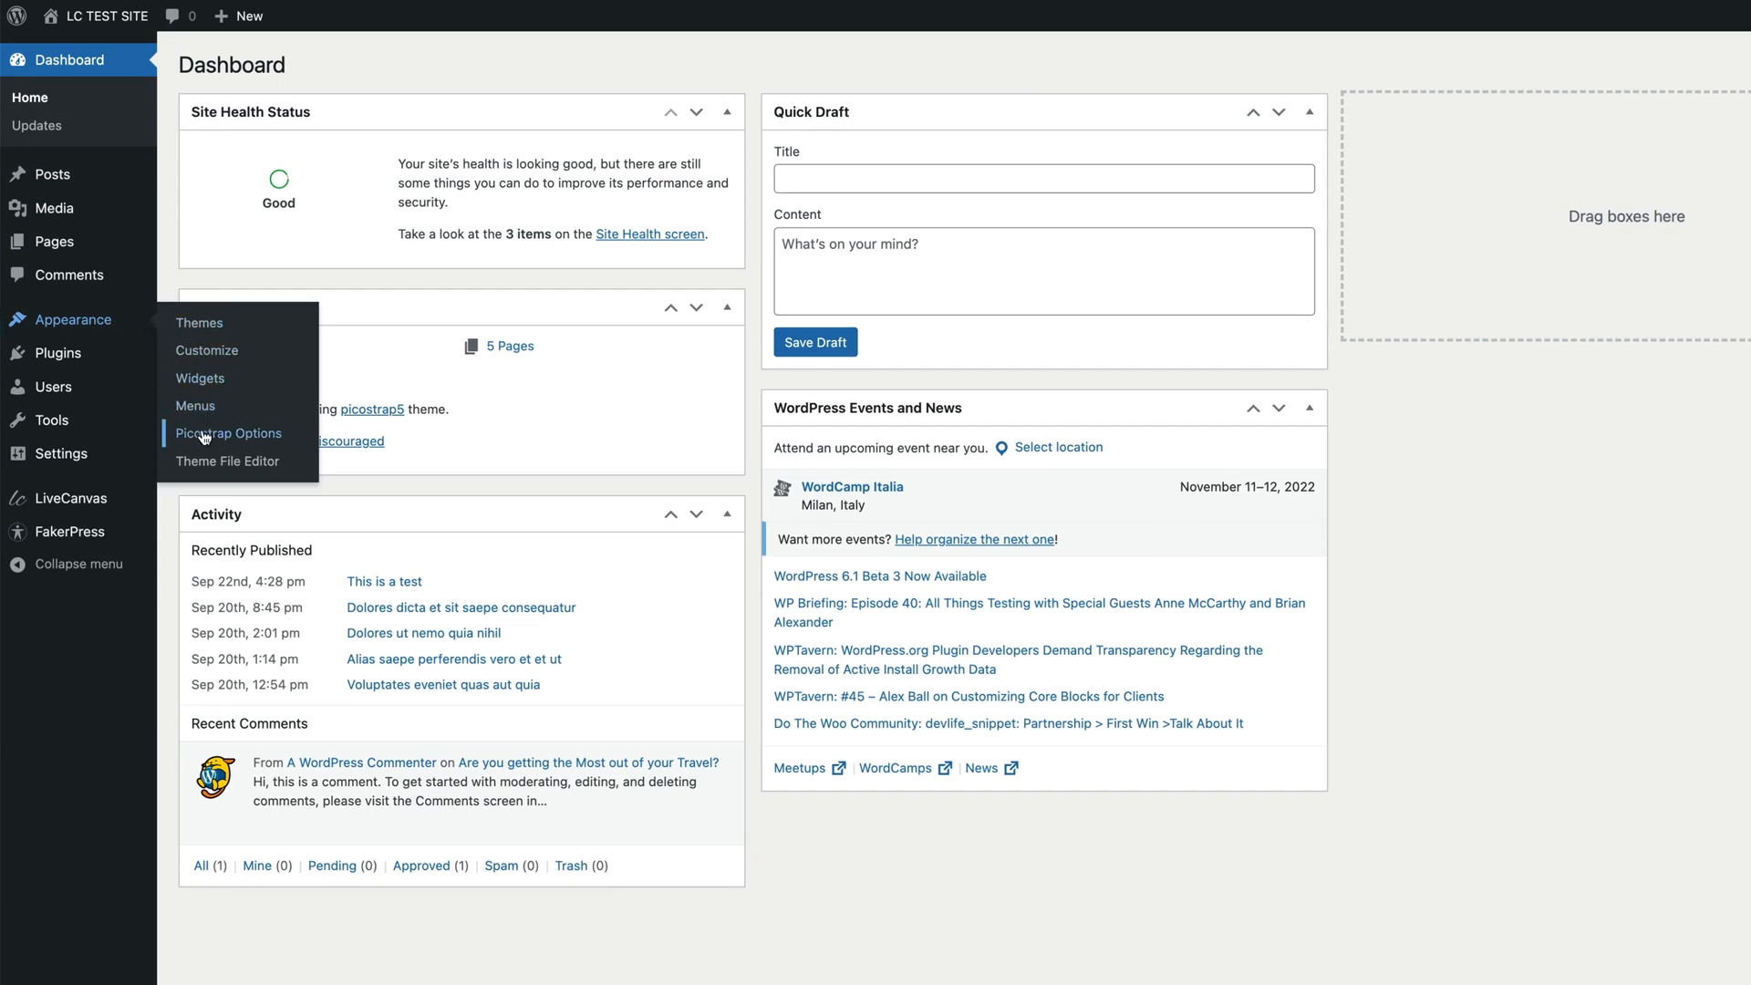
click(228, 434)
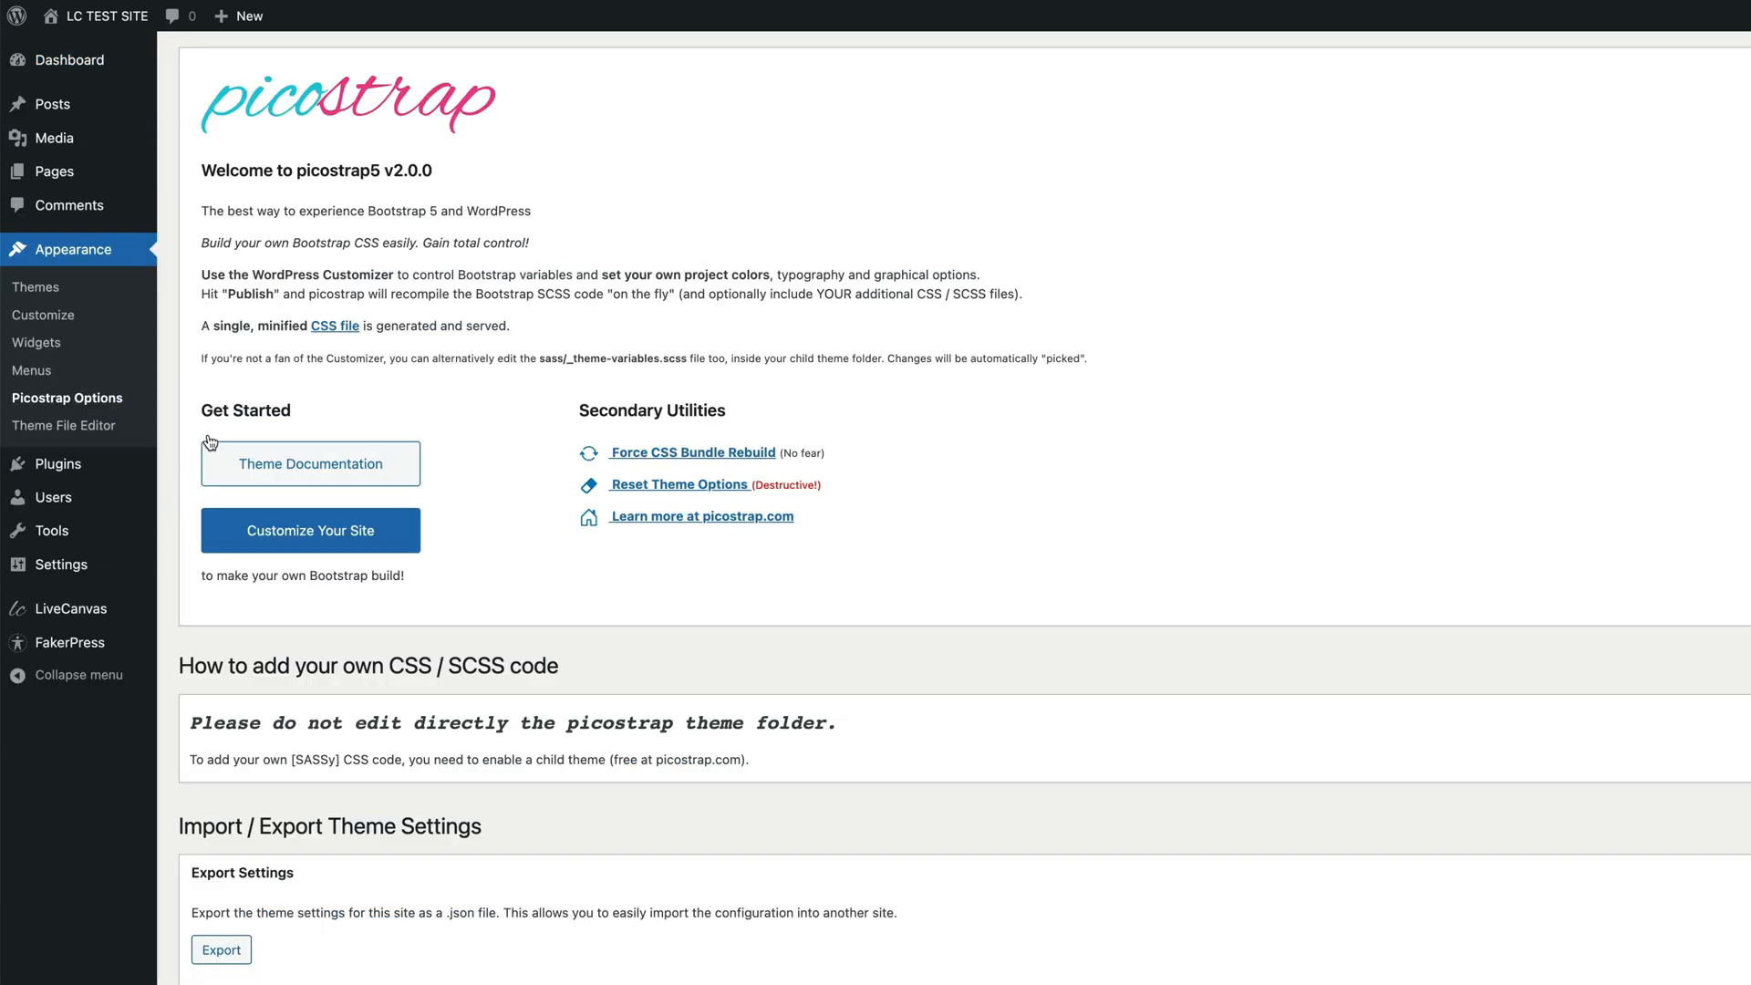
mouse_move(689, 393)
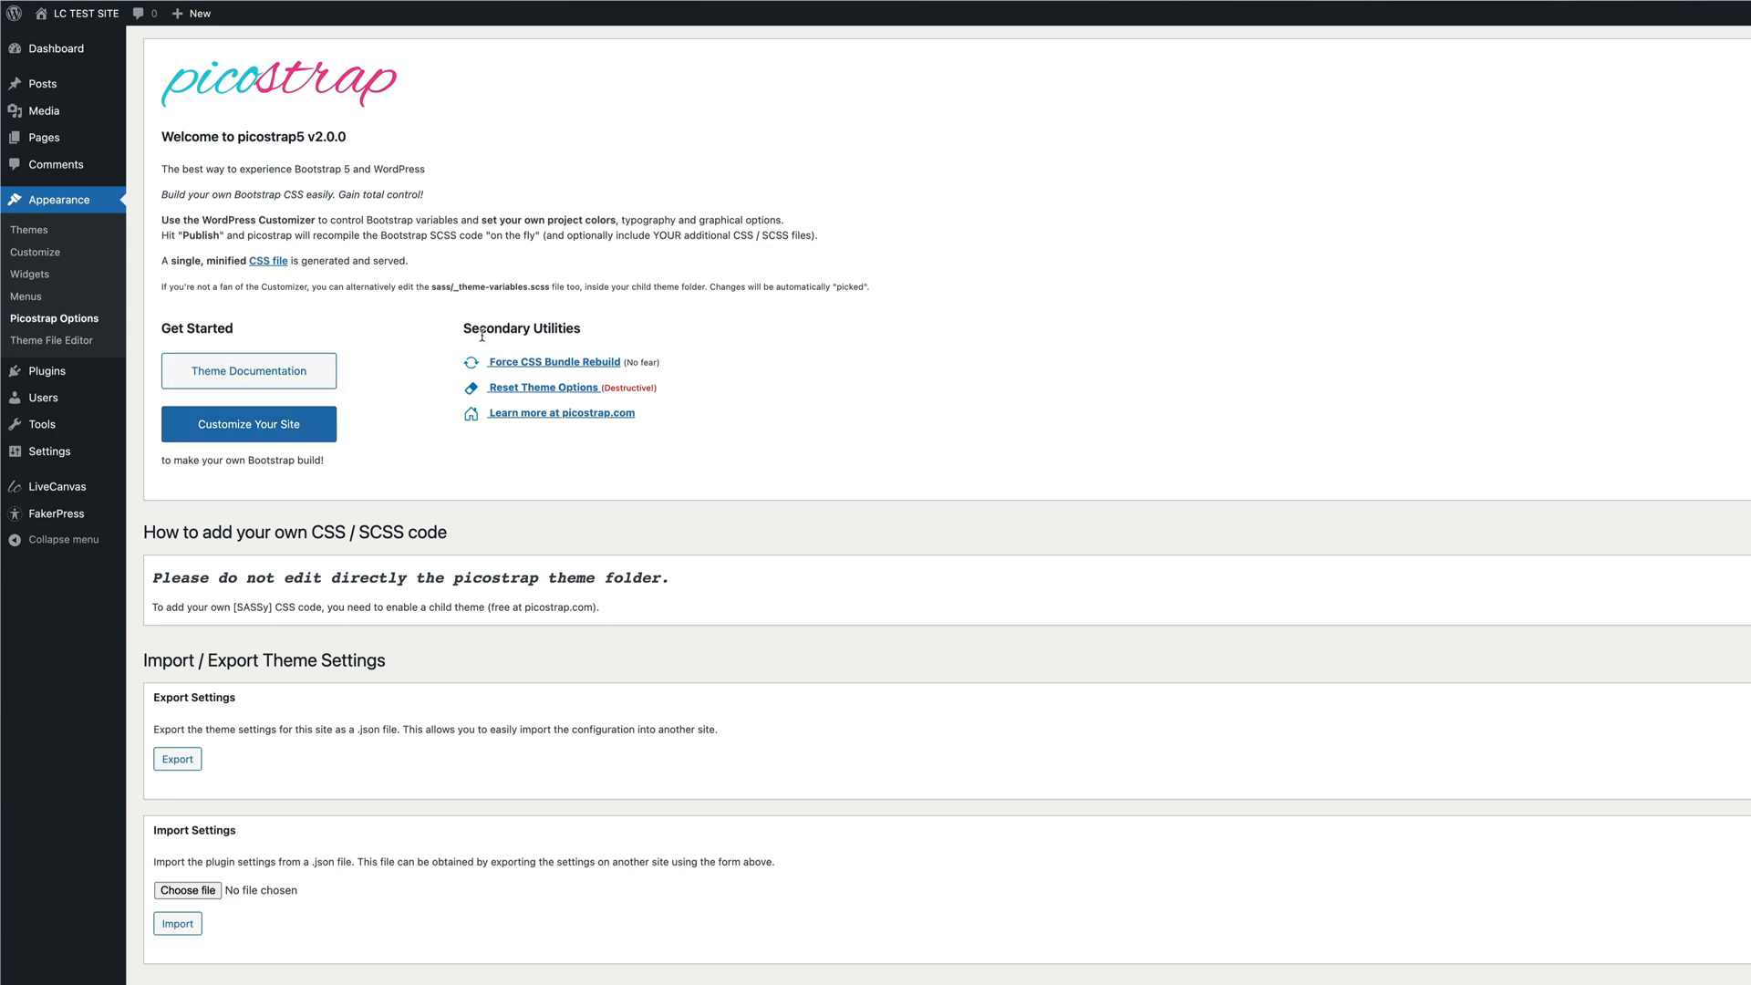
mouse_move(576, 330)
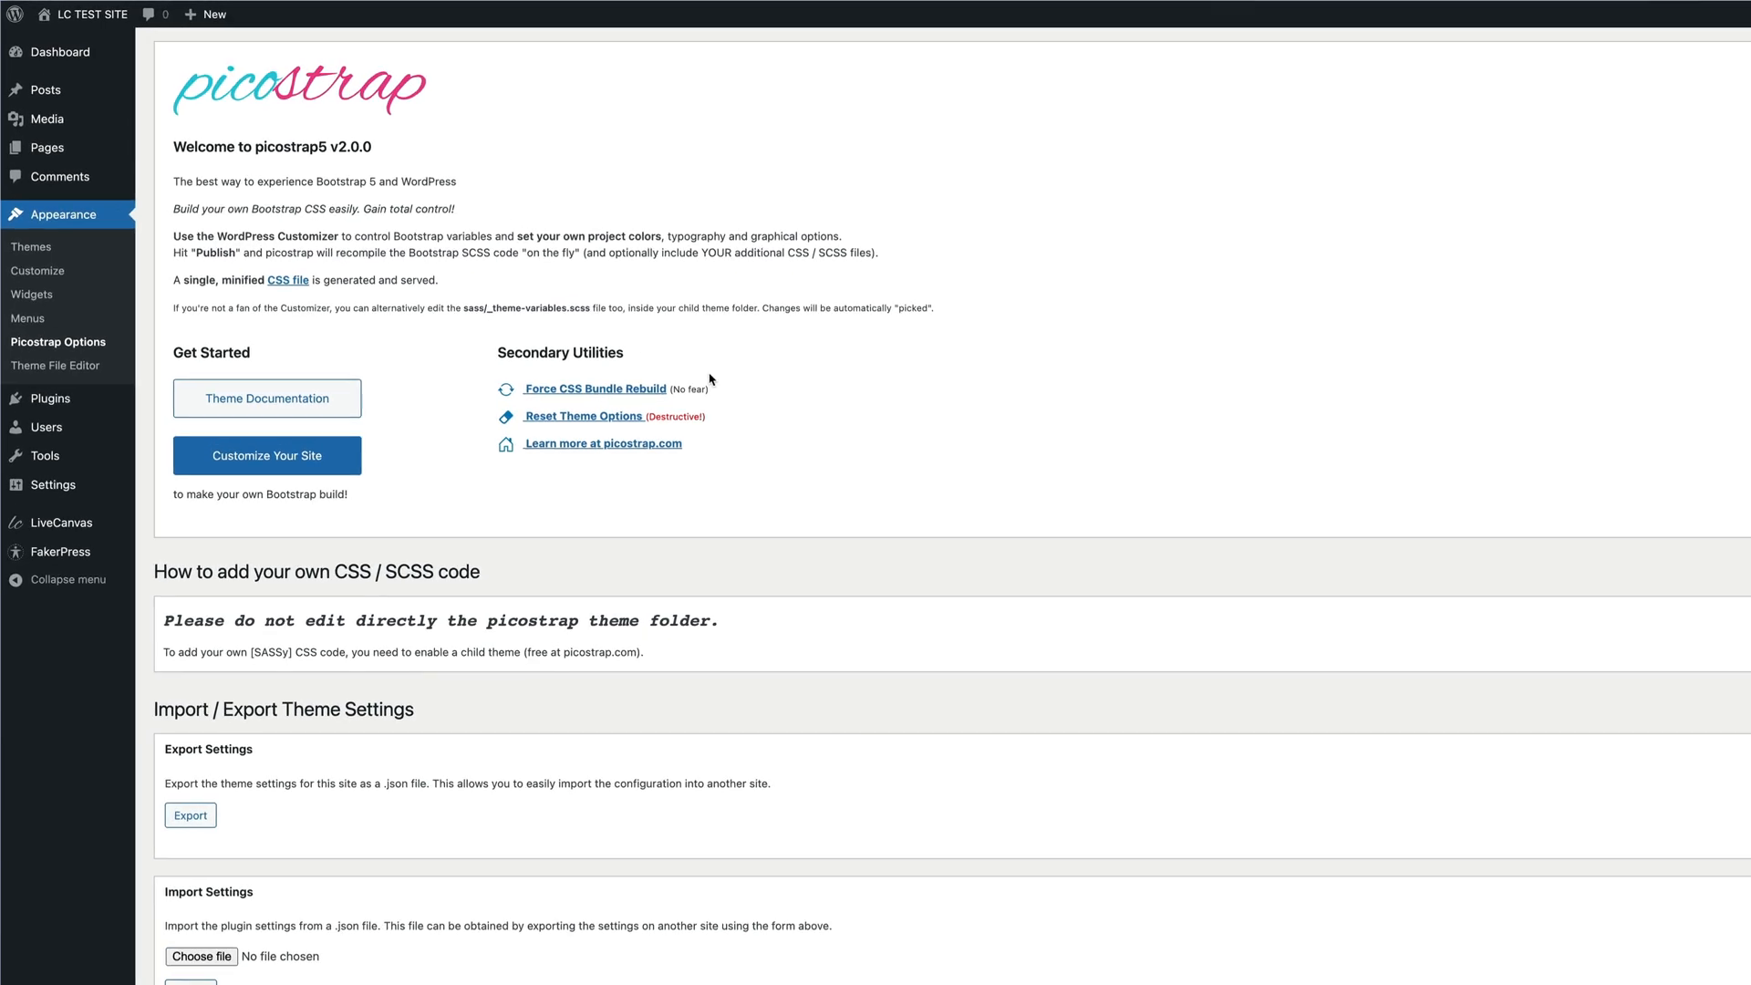
Run Force CSS Bundle Rebuild under Secondary Utilities and wait for the rebuild notice
click(594, 388)
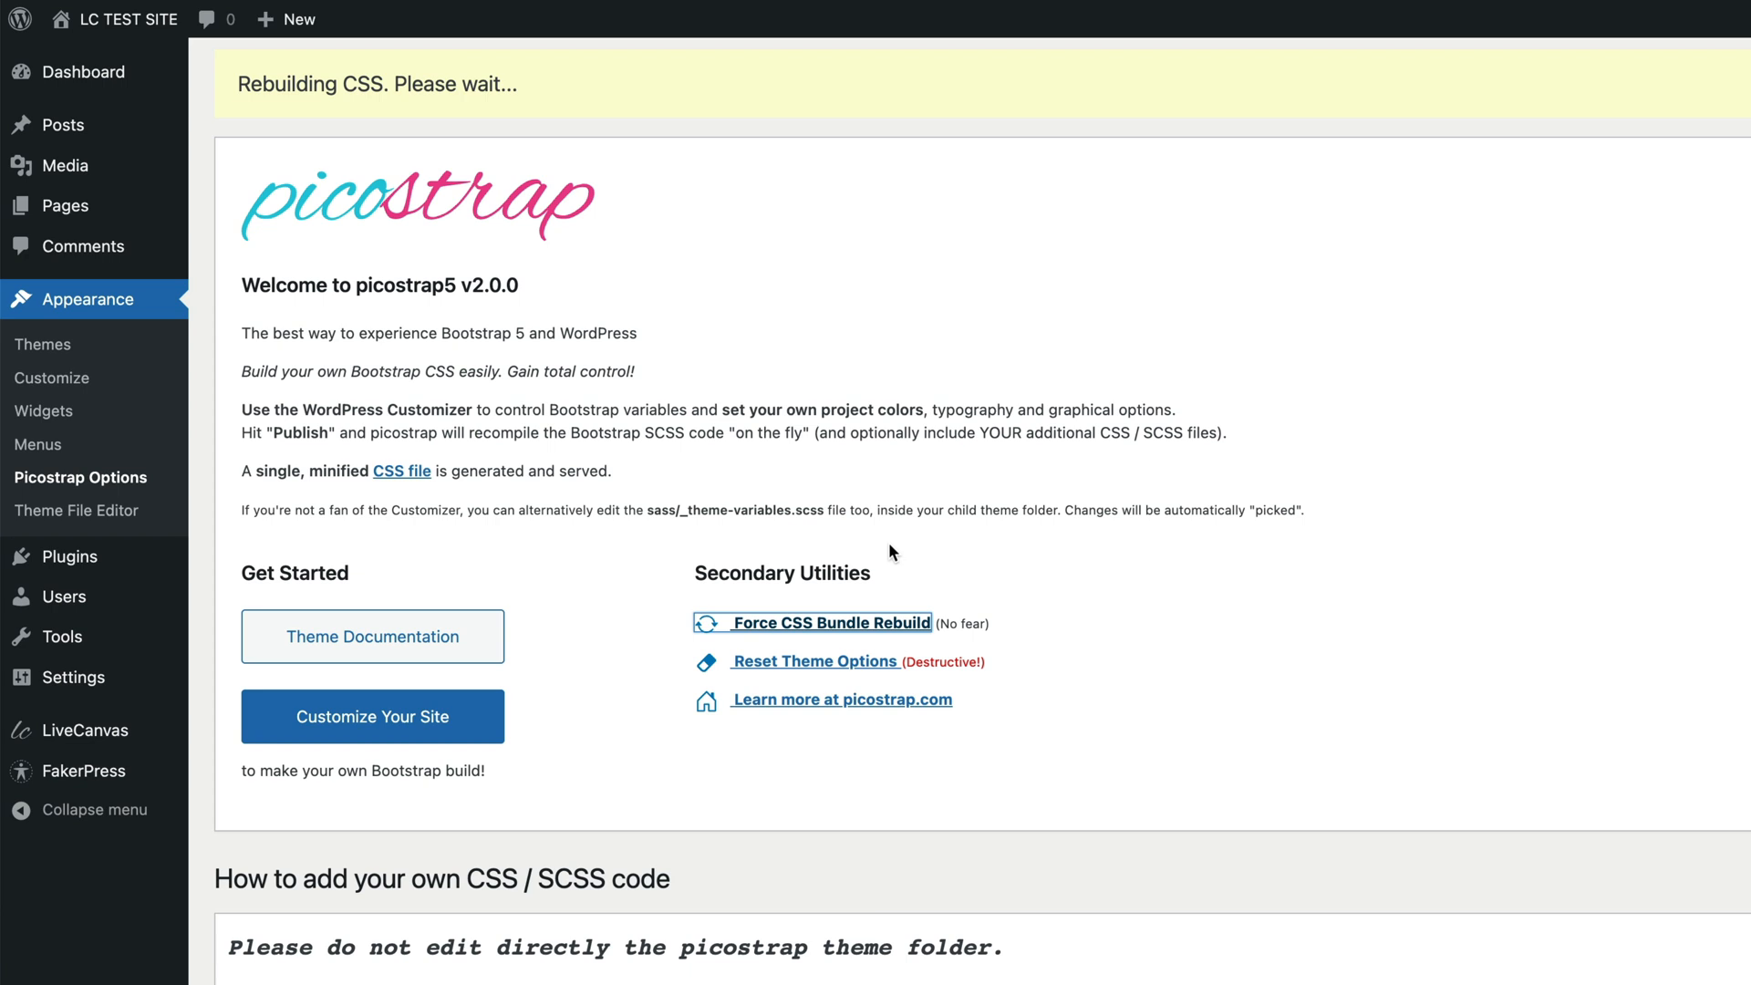
mouse_move(379, 104)
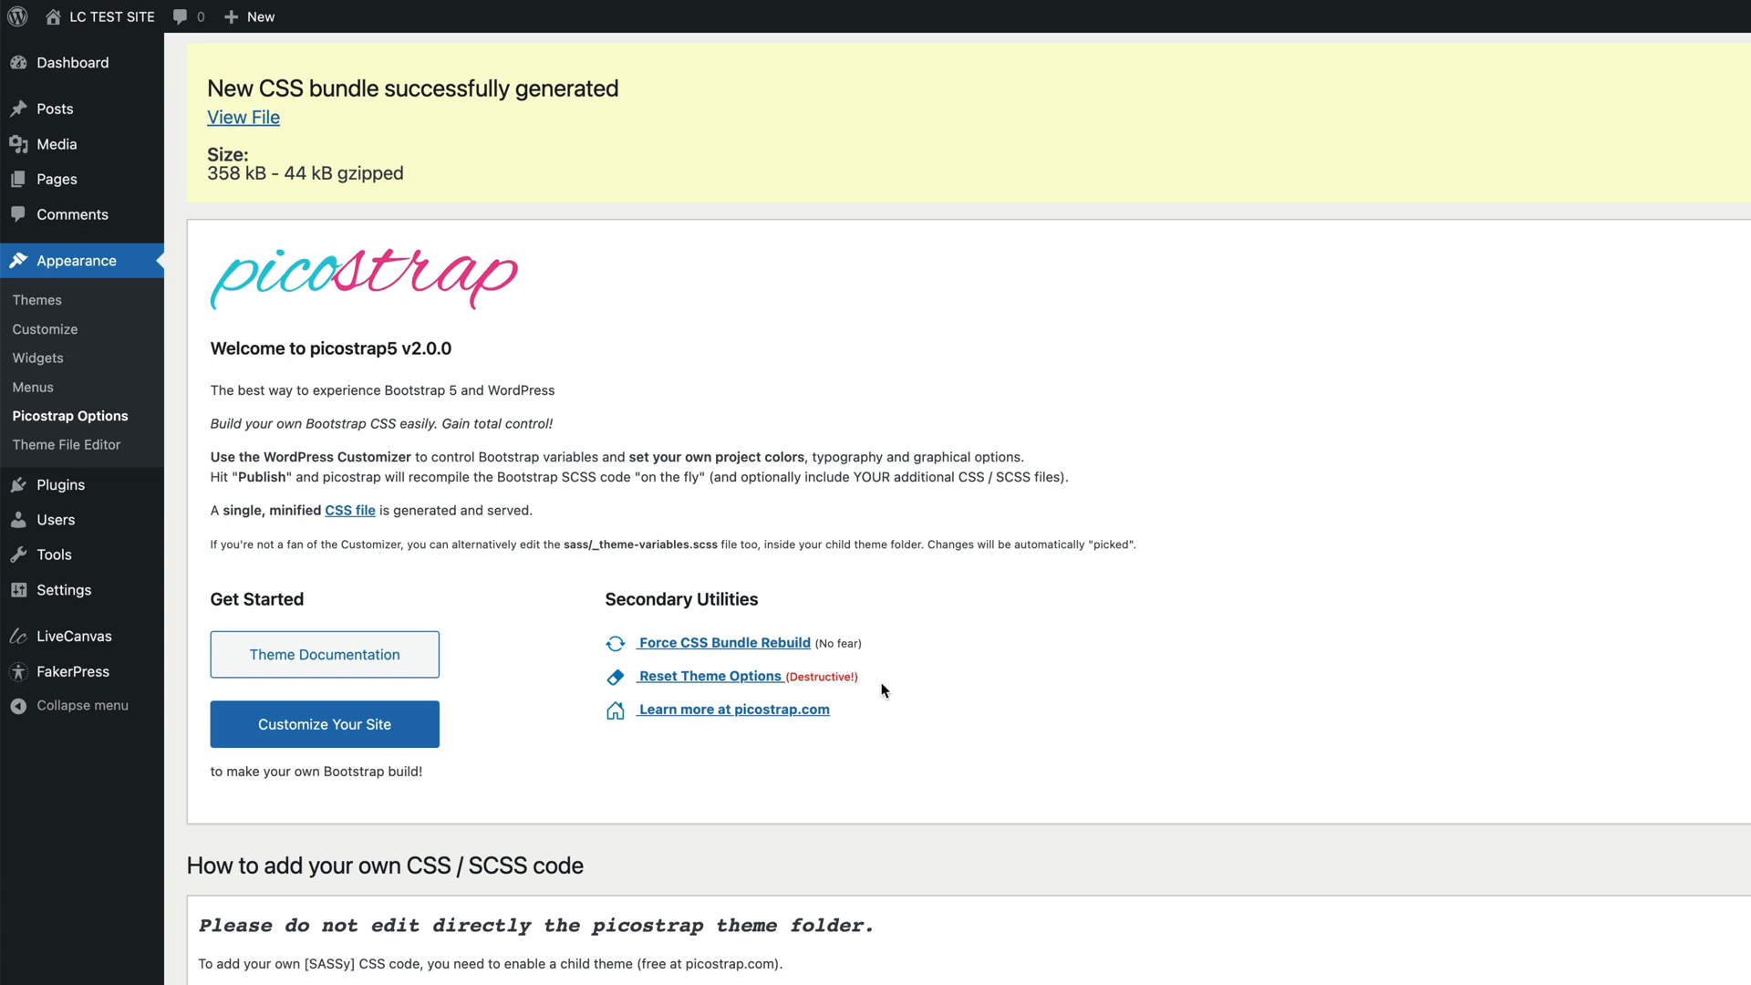
mouse_move(750, 684)
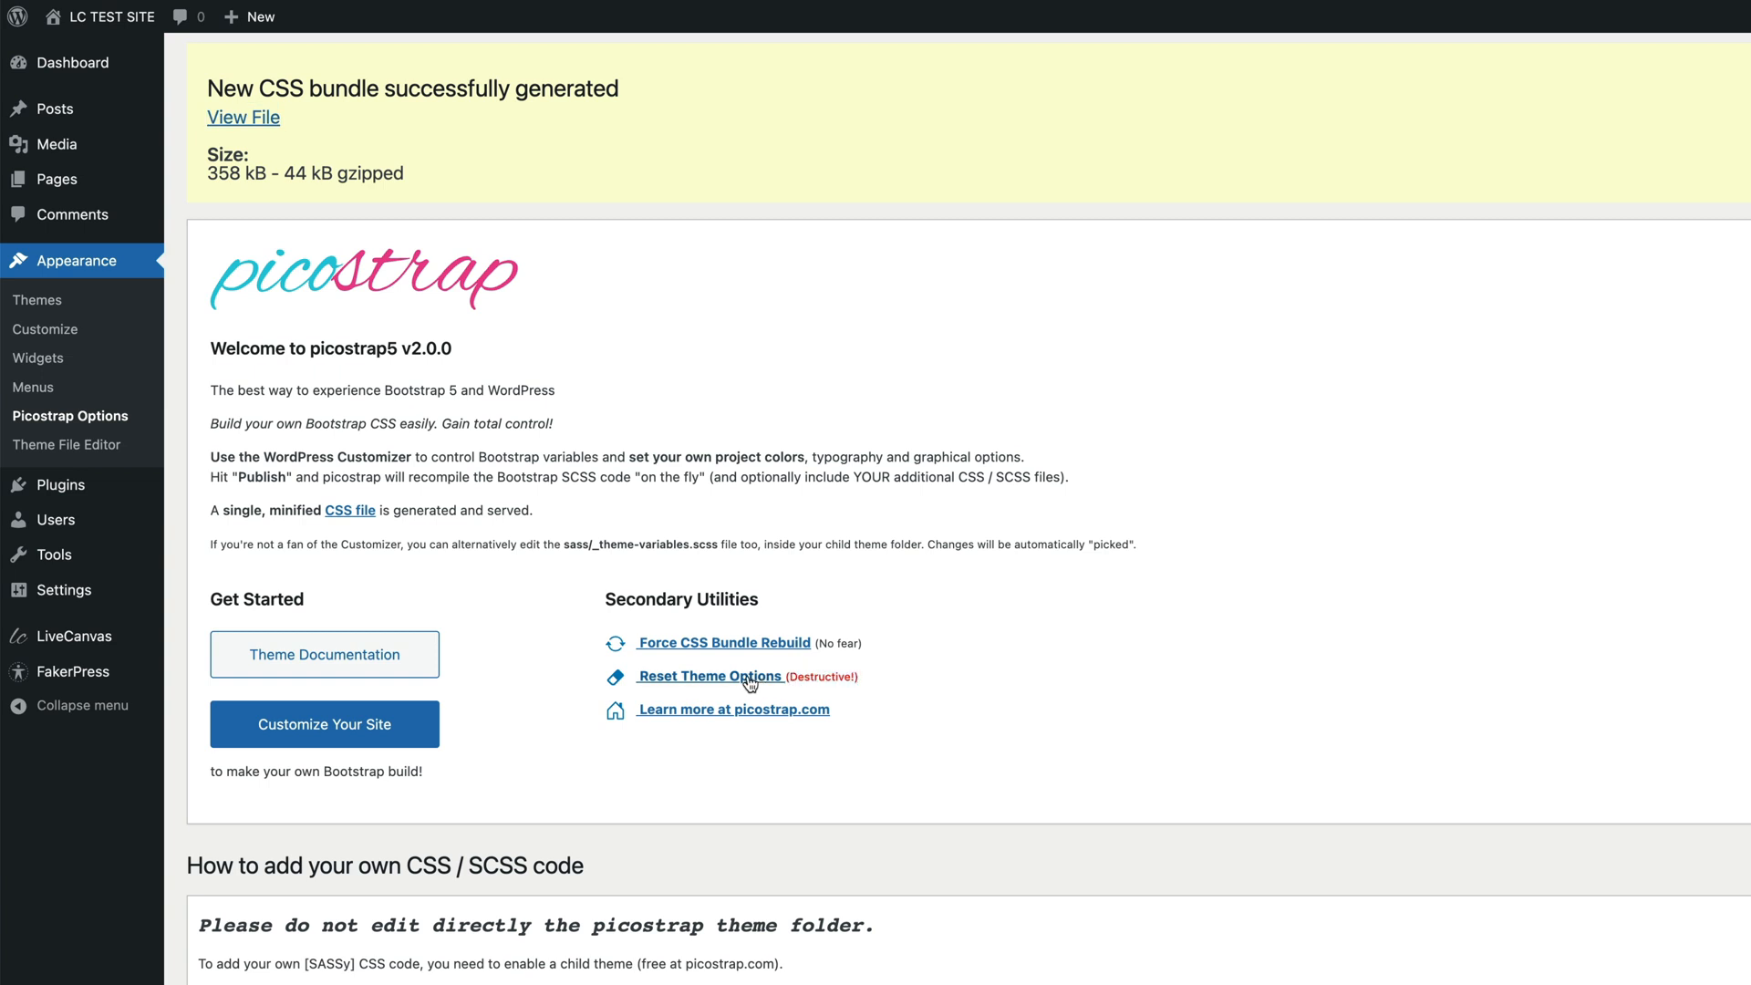
click(712, 674)
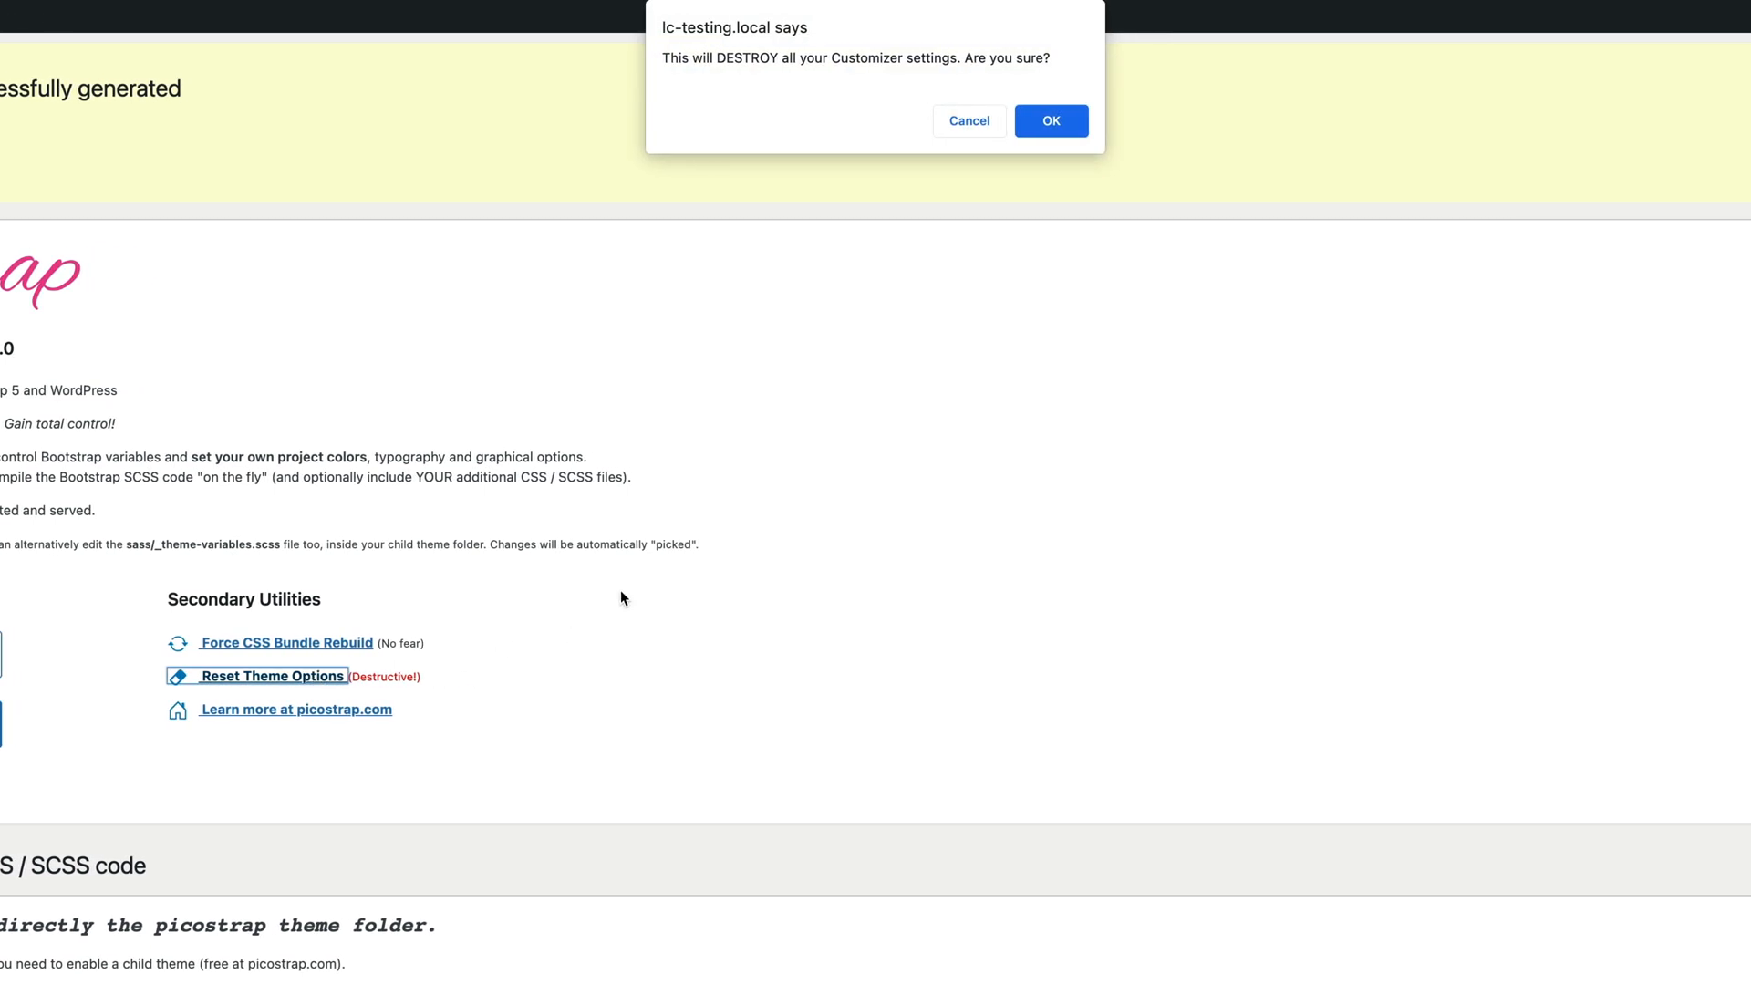
triple_click(855, 58)
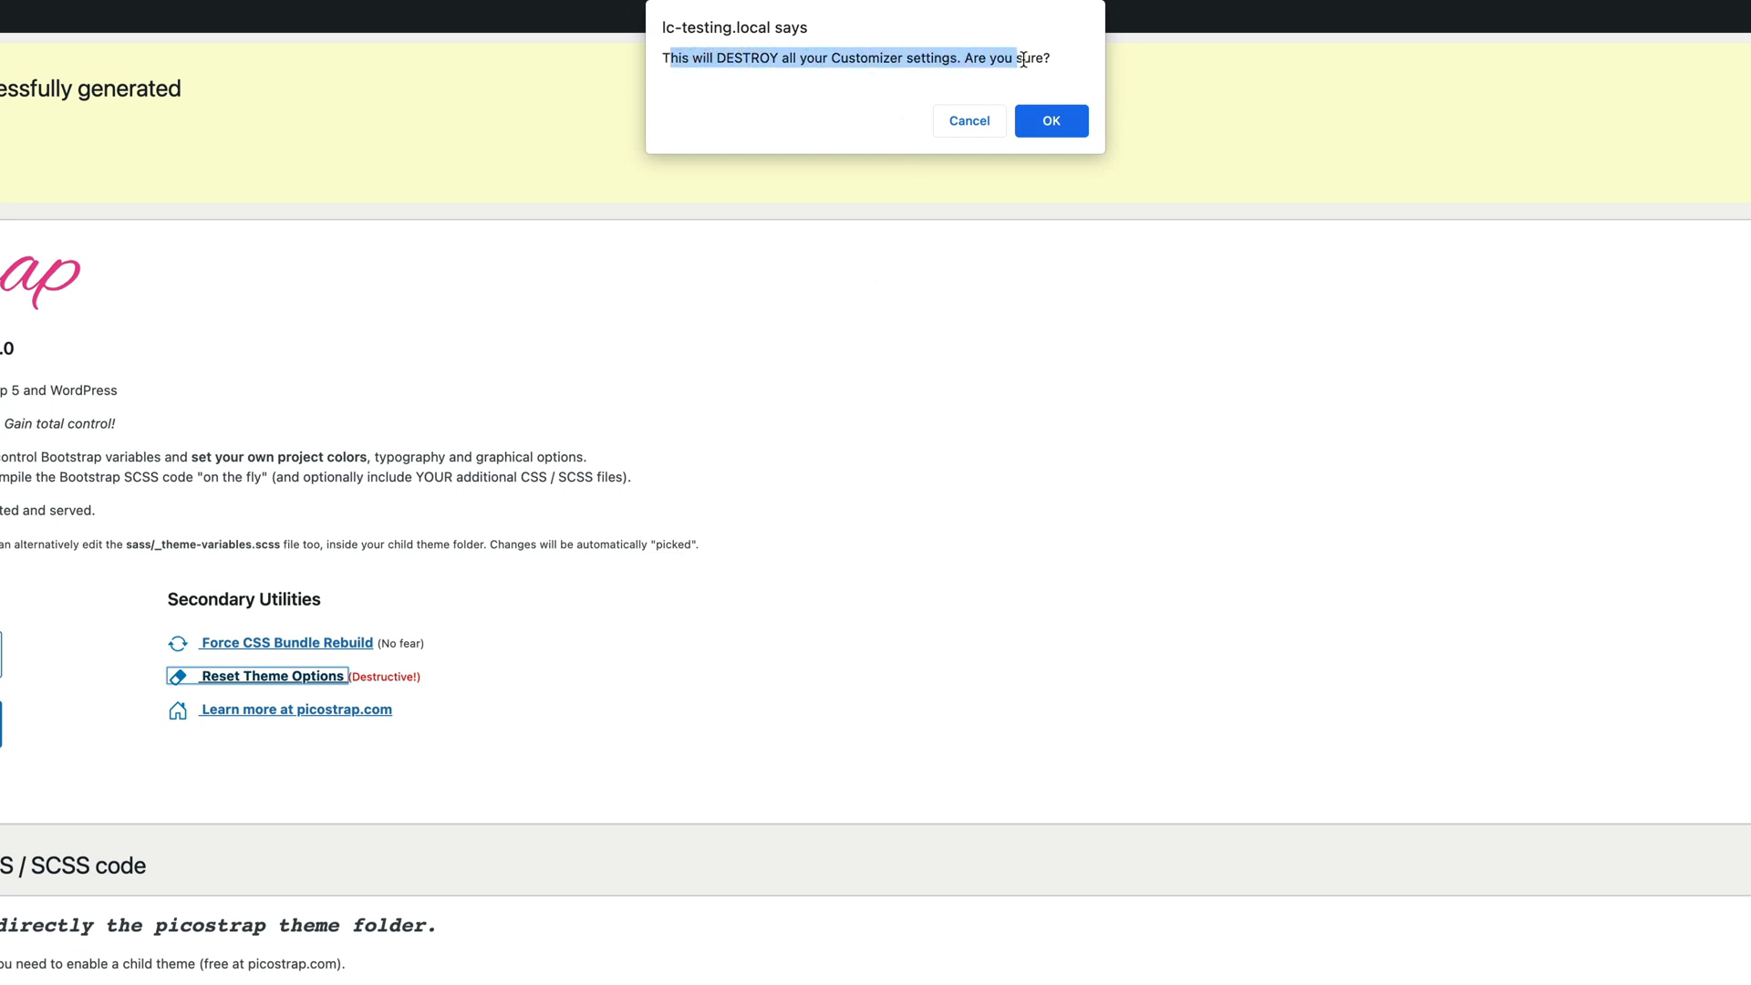
mouse_move(970, 120)
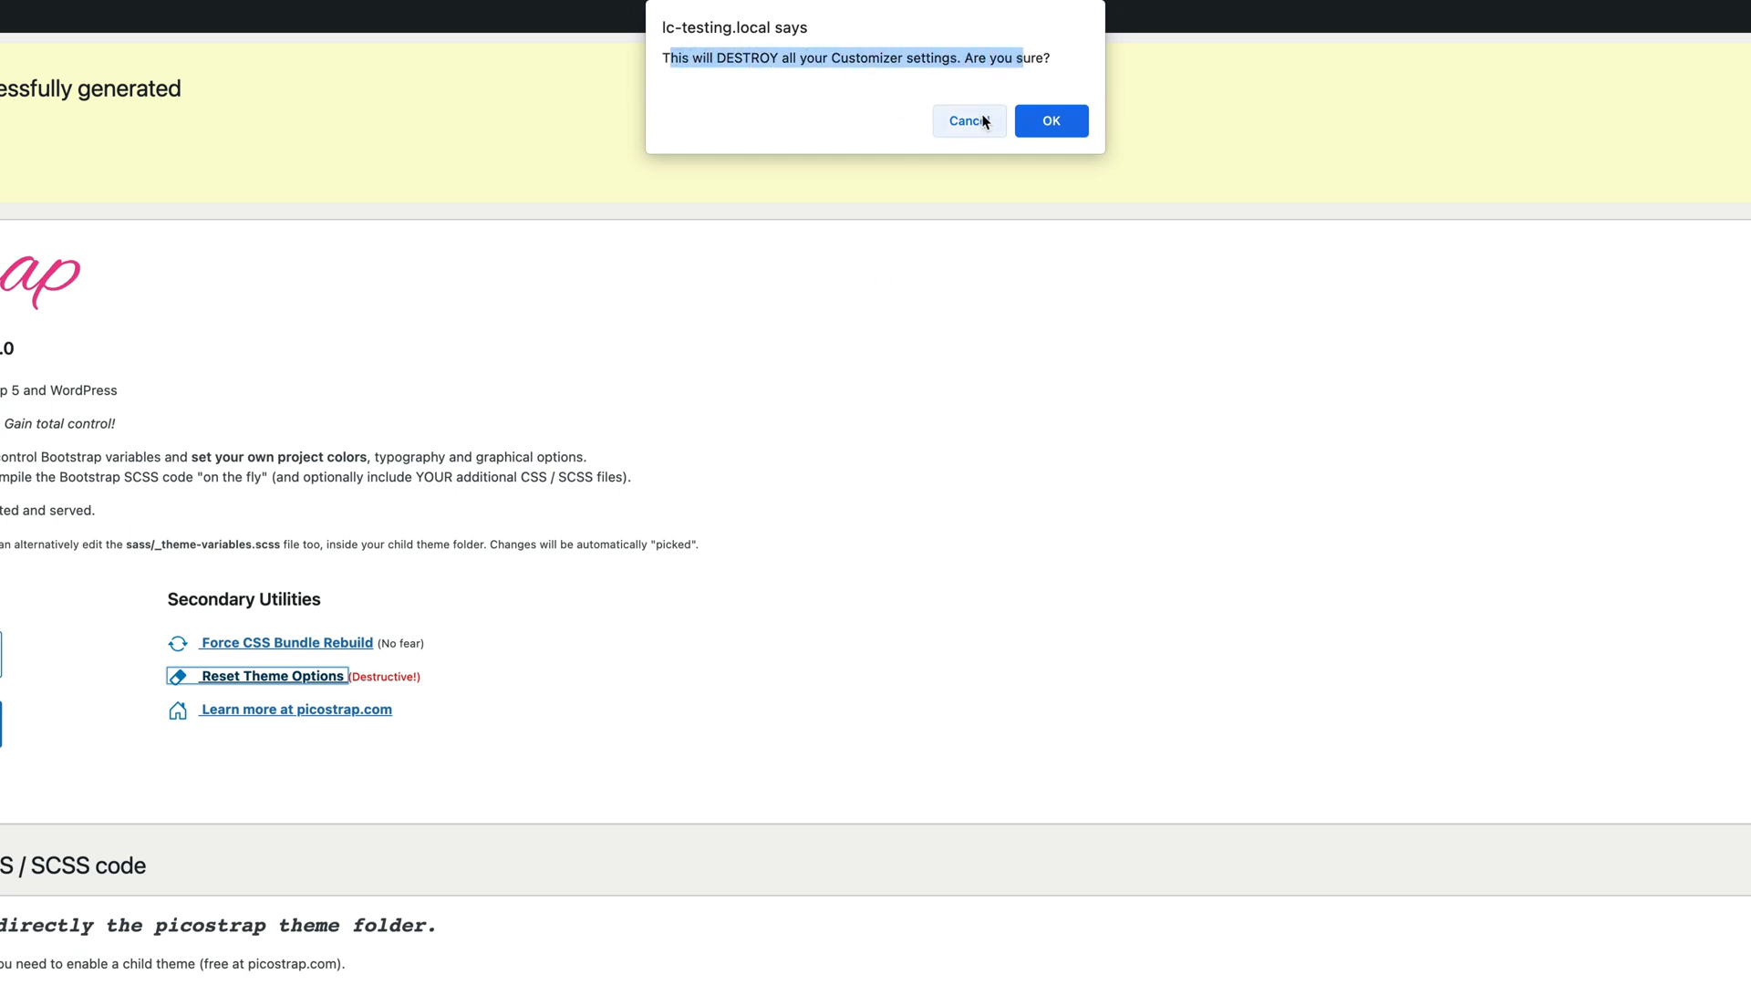
click(969, 120)
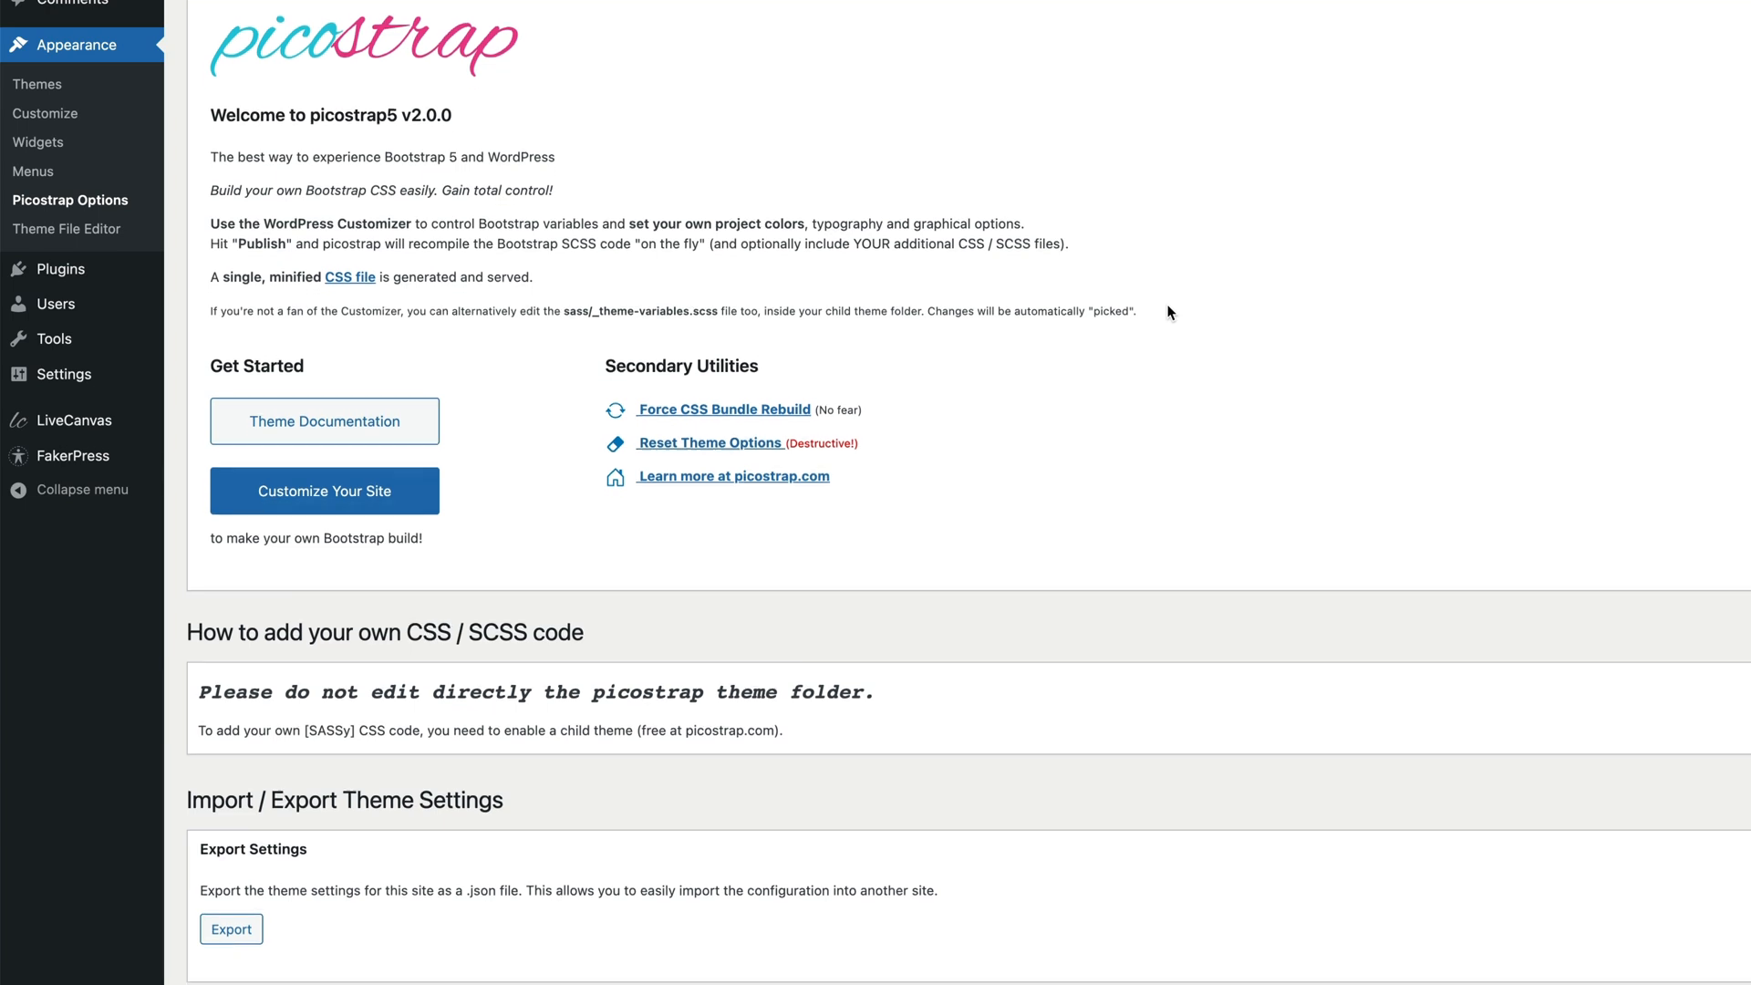
Scroll down to the Import / Export Theme Settings section of the options page
scroll(down, 3)
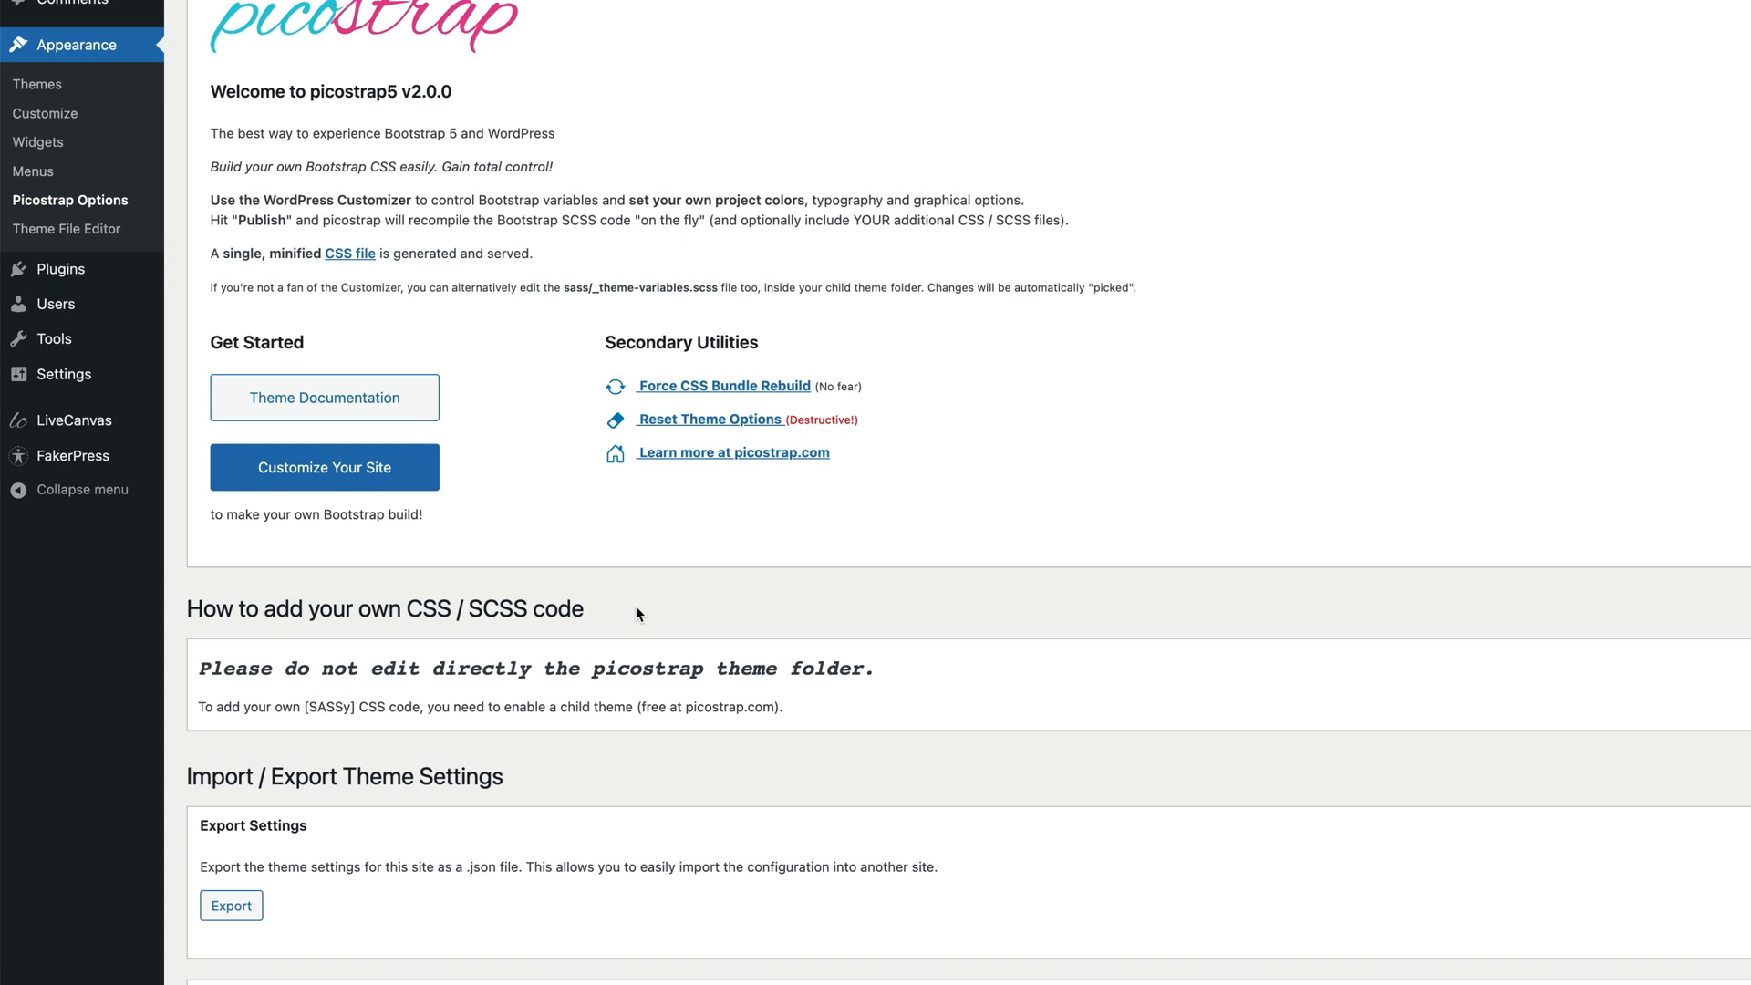
mouse_move(637, 696)
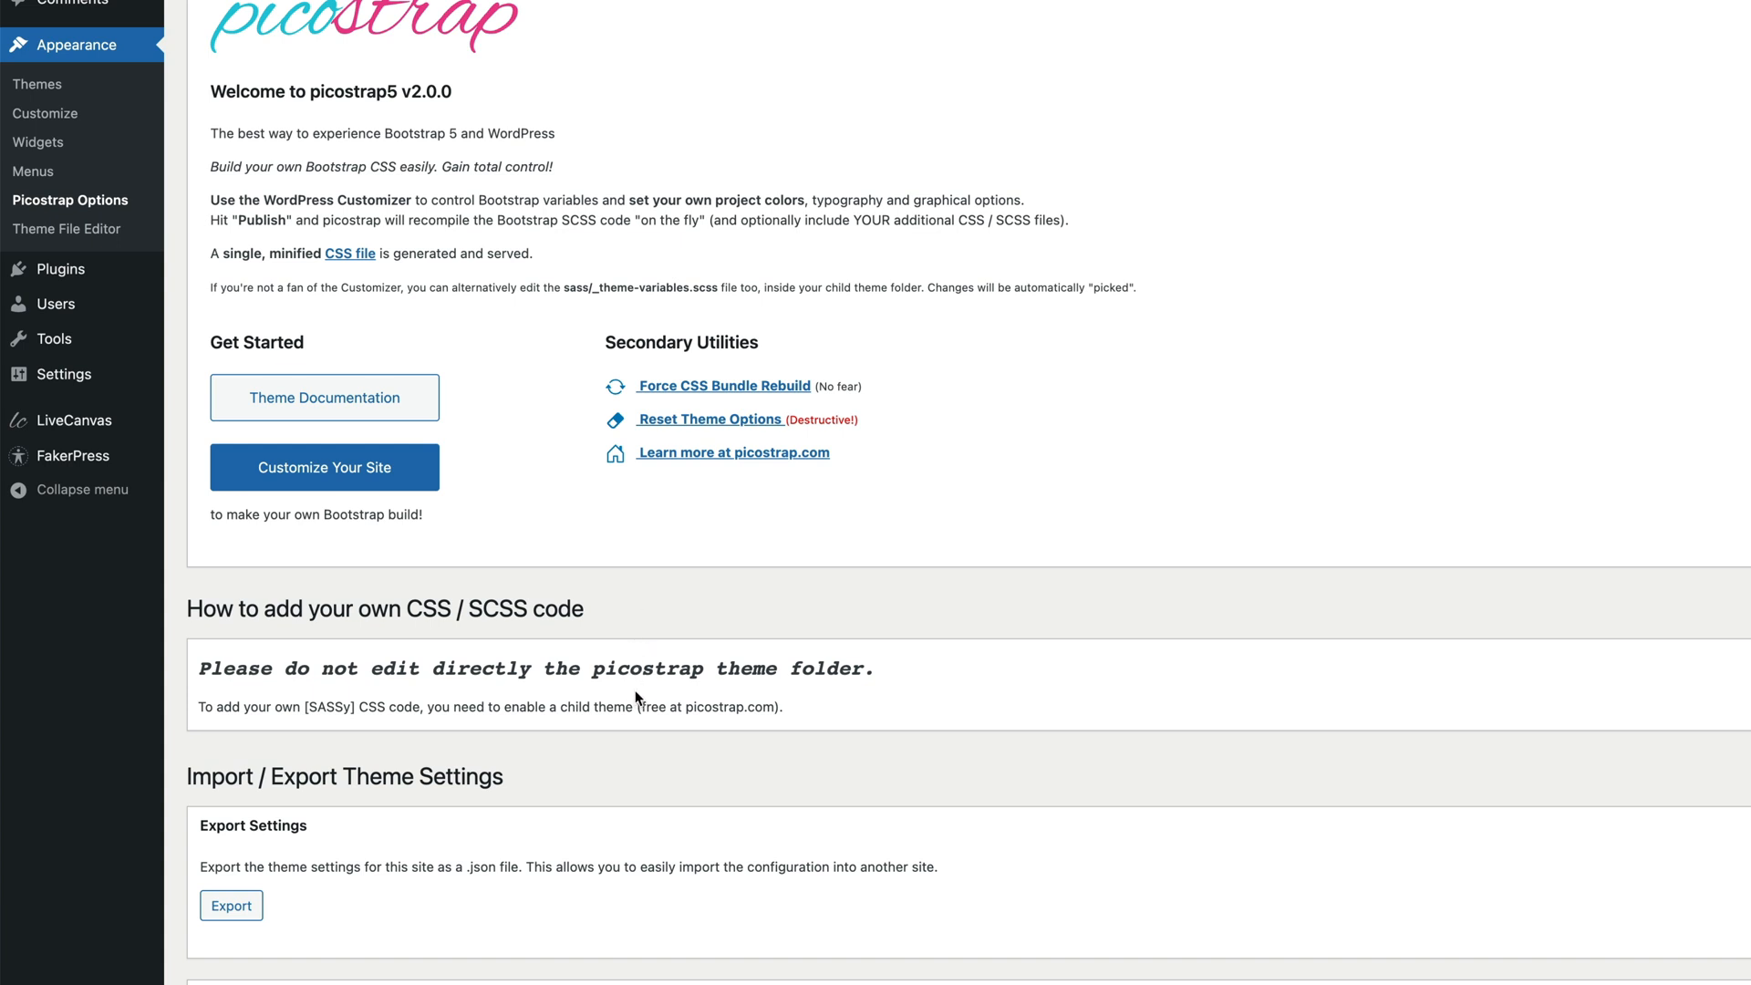
mouse_move(638, 697)
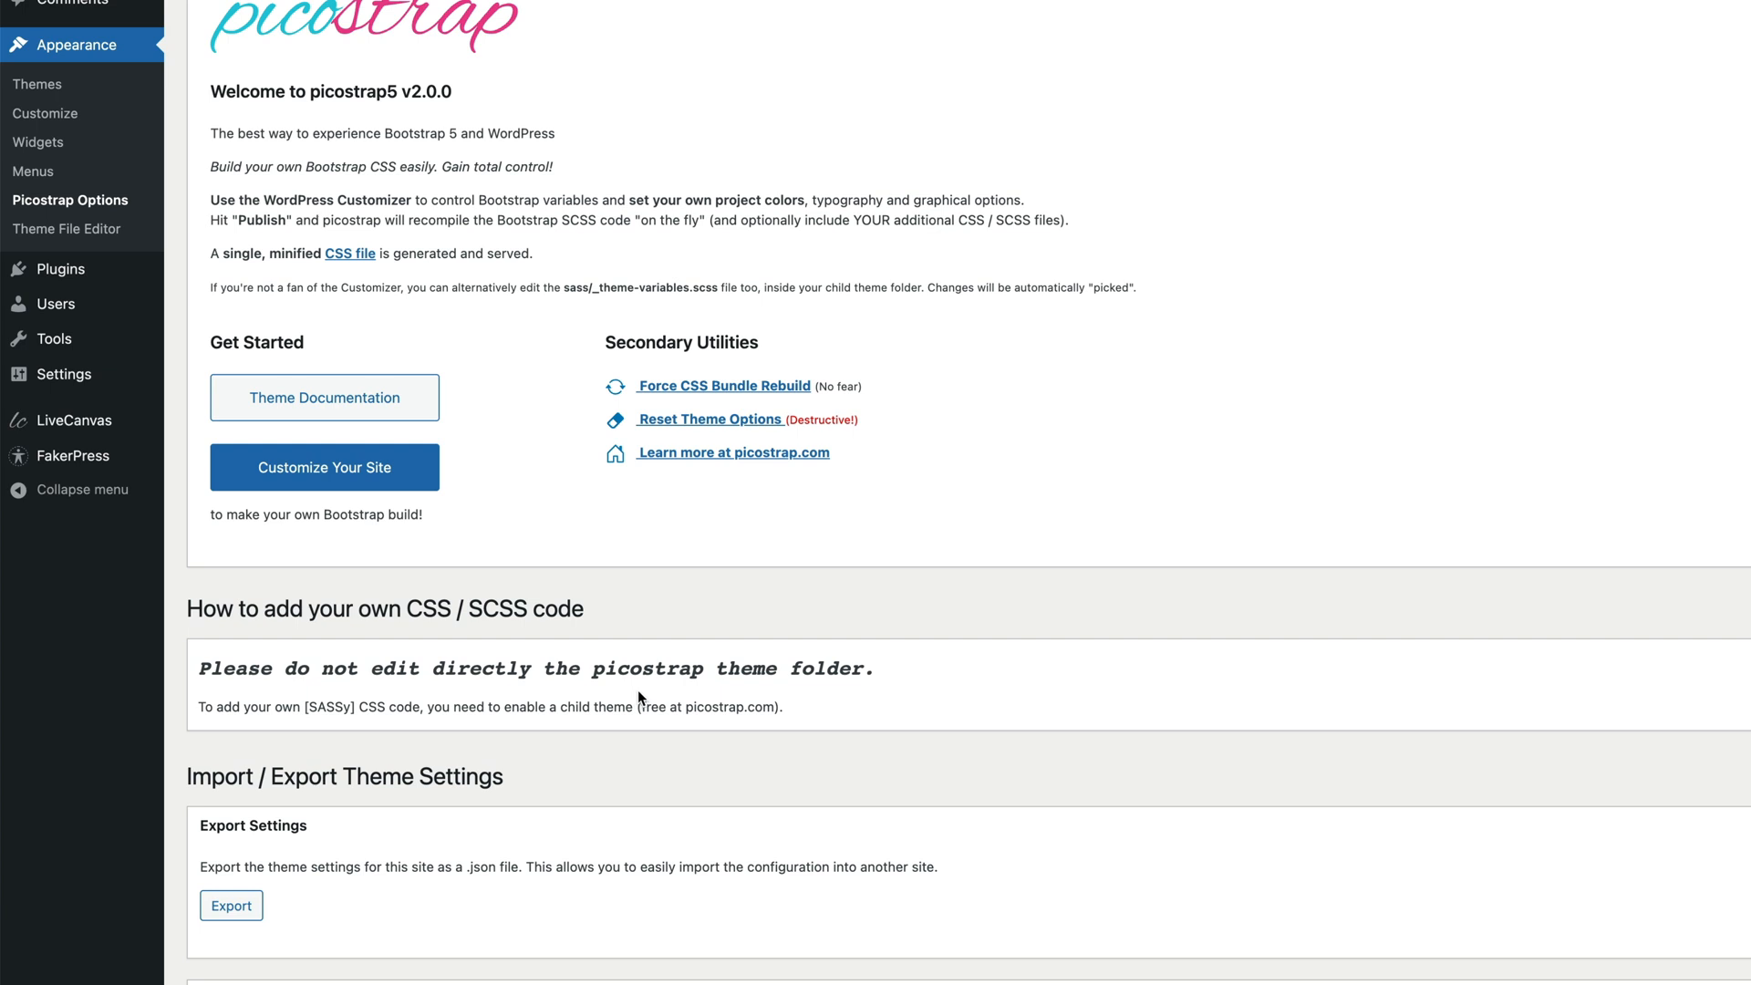
mouse_move(645, 693)
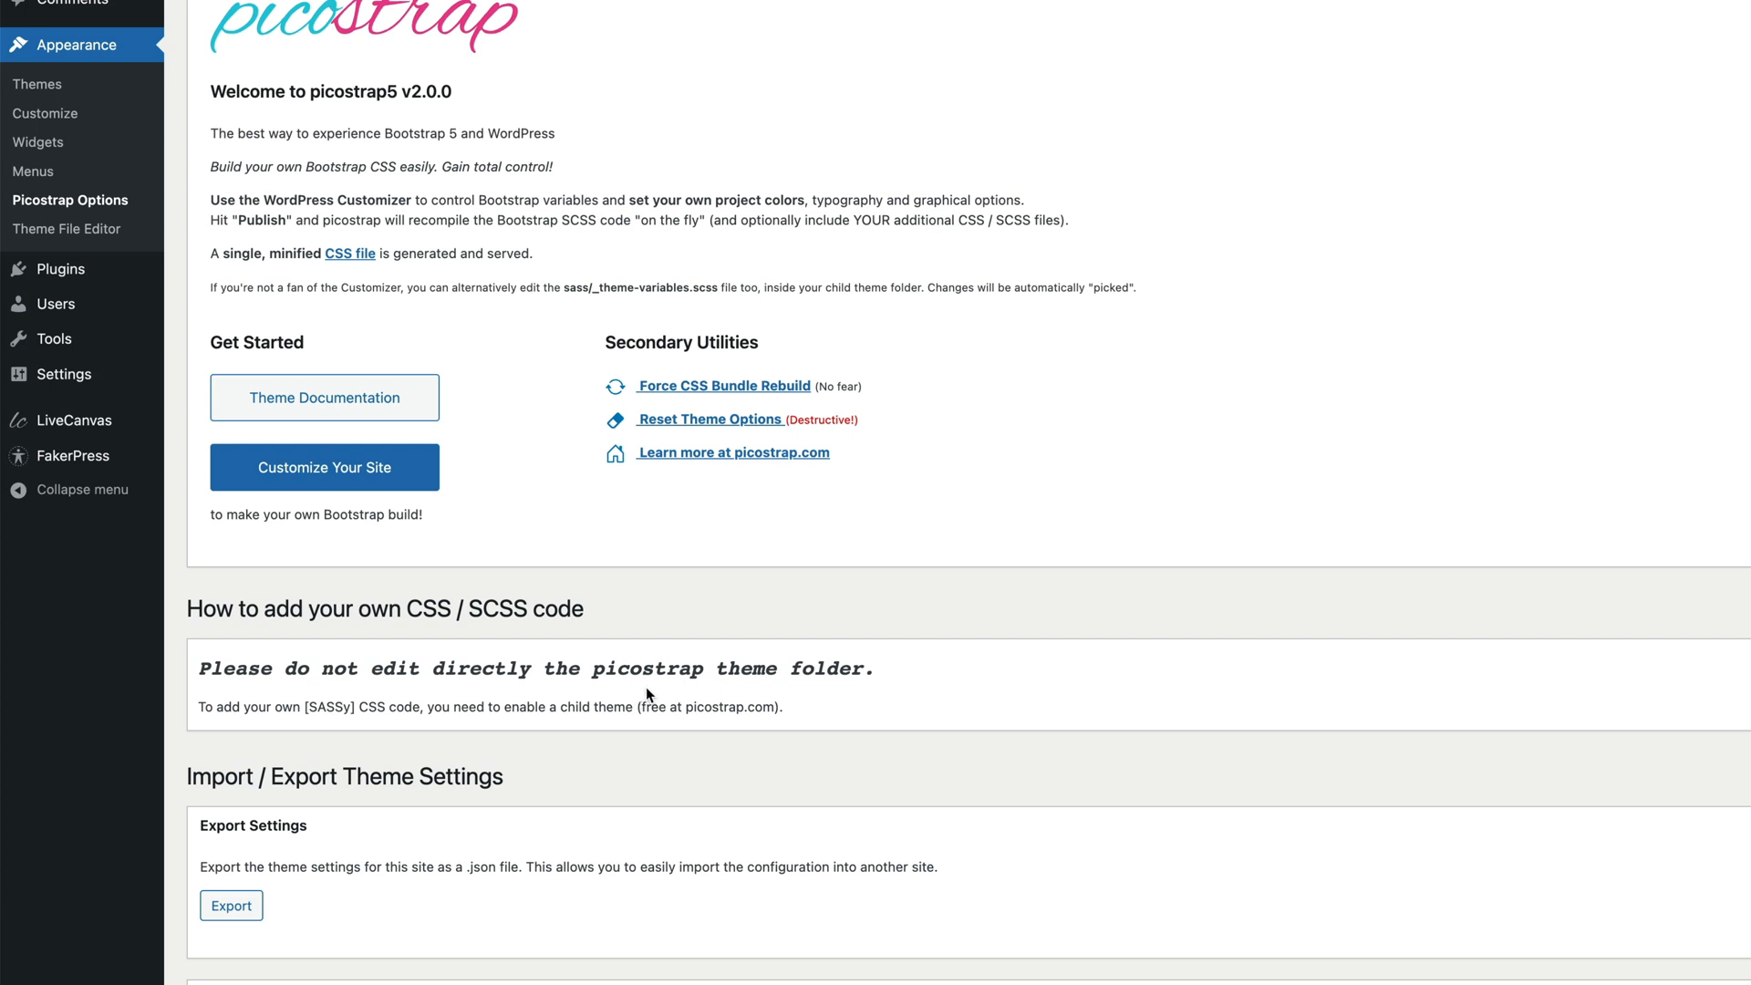
scroll(down, 3)
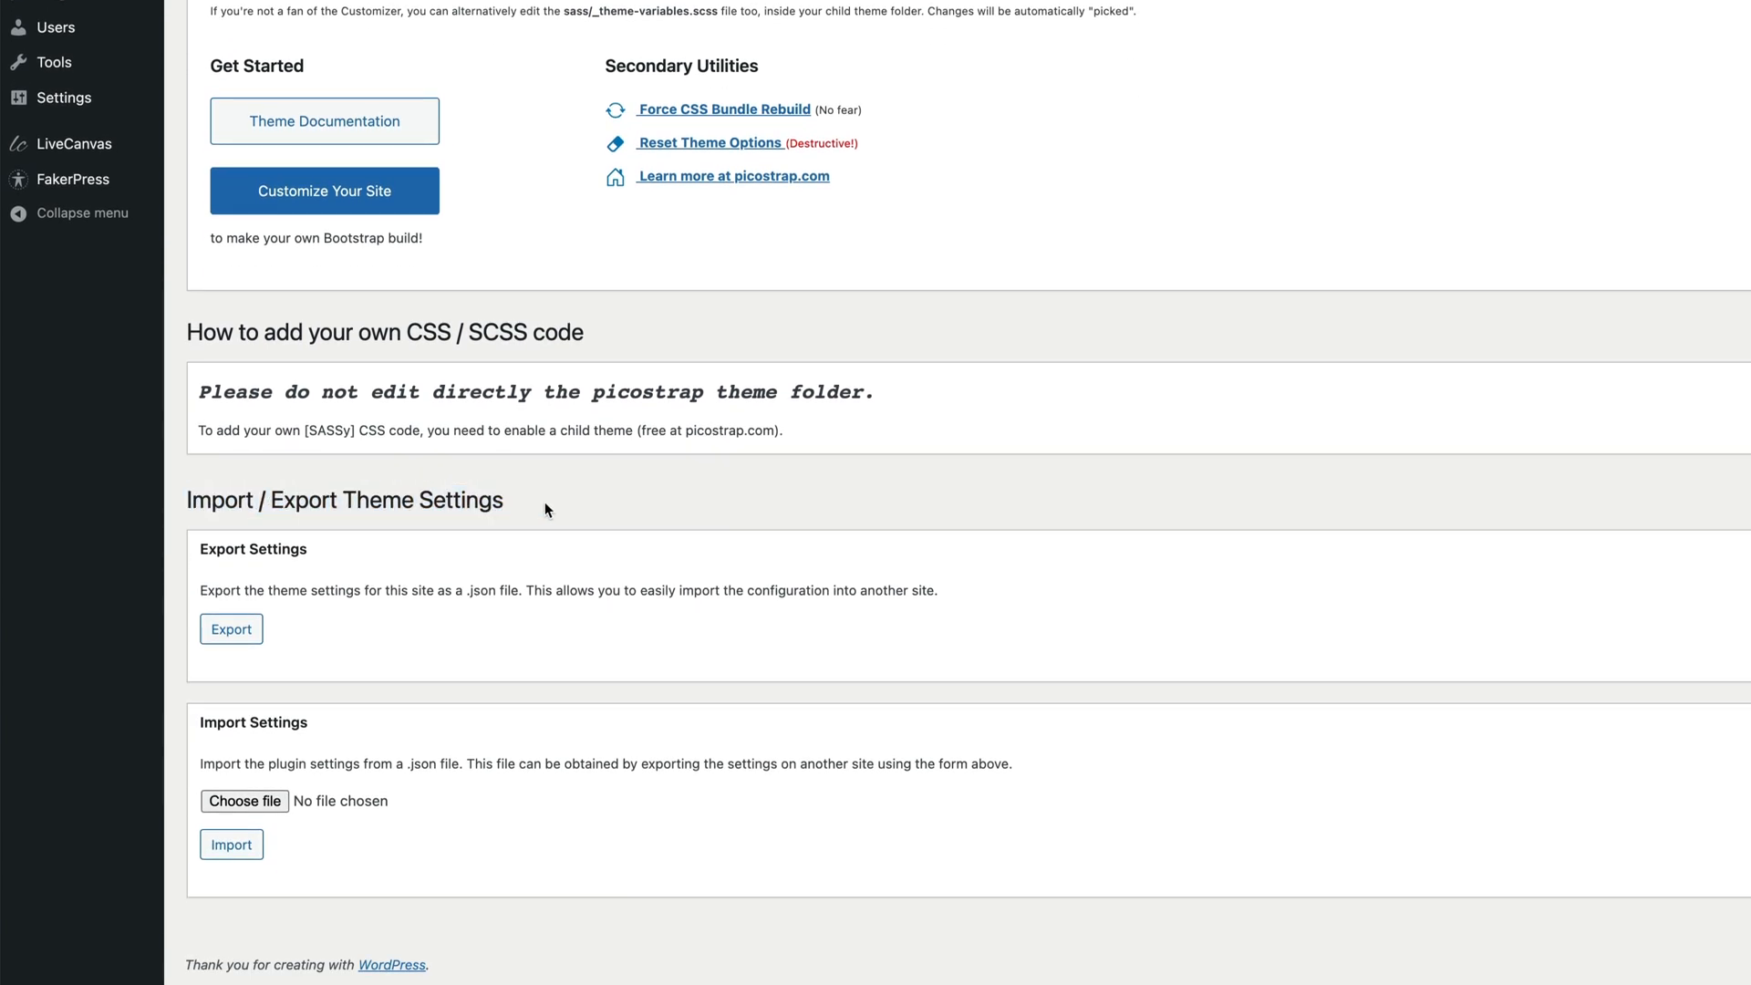
mouse_move(281, 631)
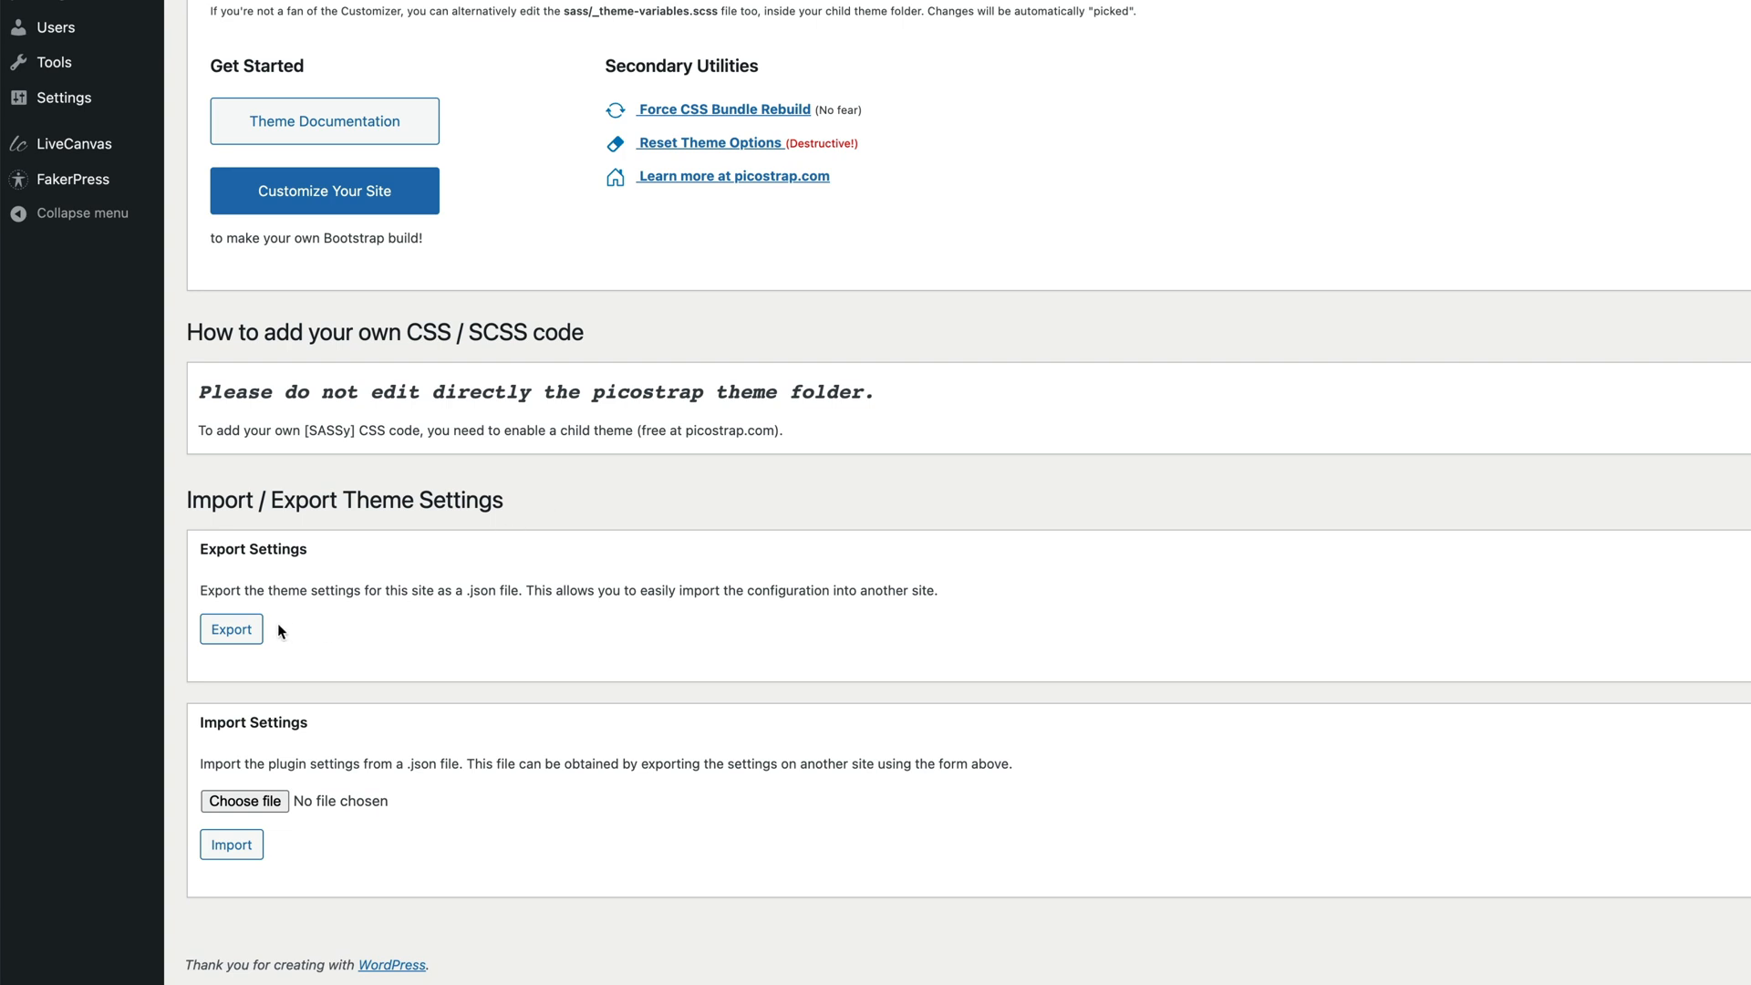
Export the current theme settings, downloading the pico-settings JSON file
click(230, 629)
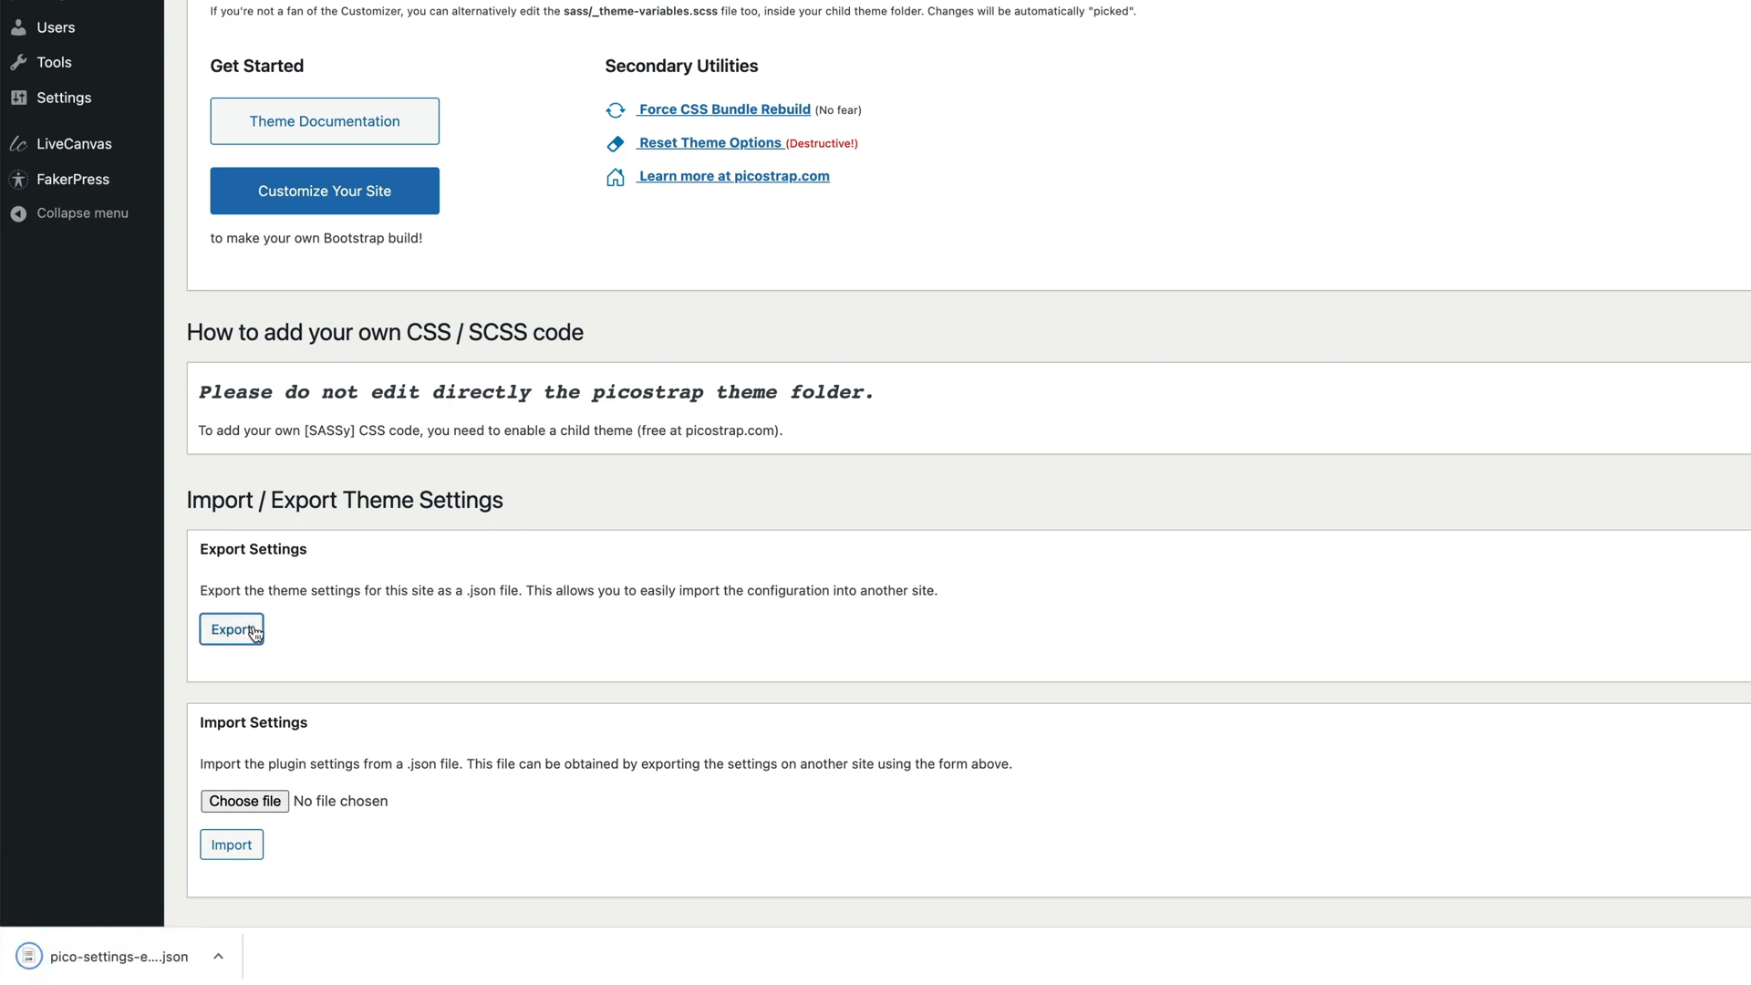
click(230, 629)
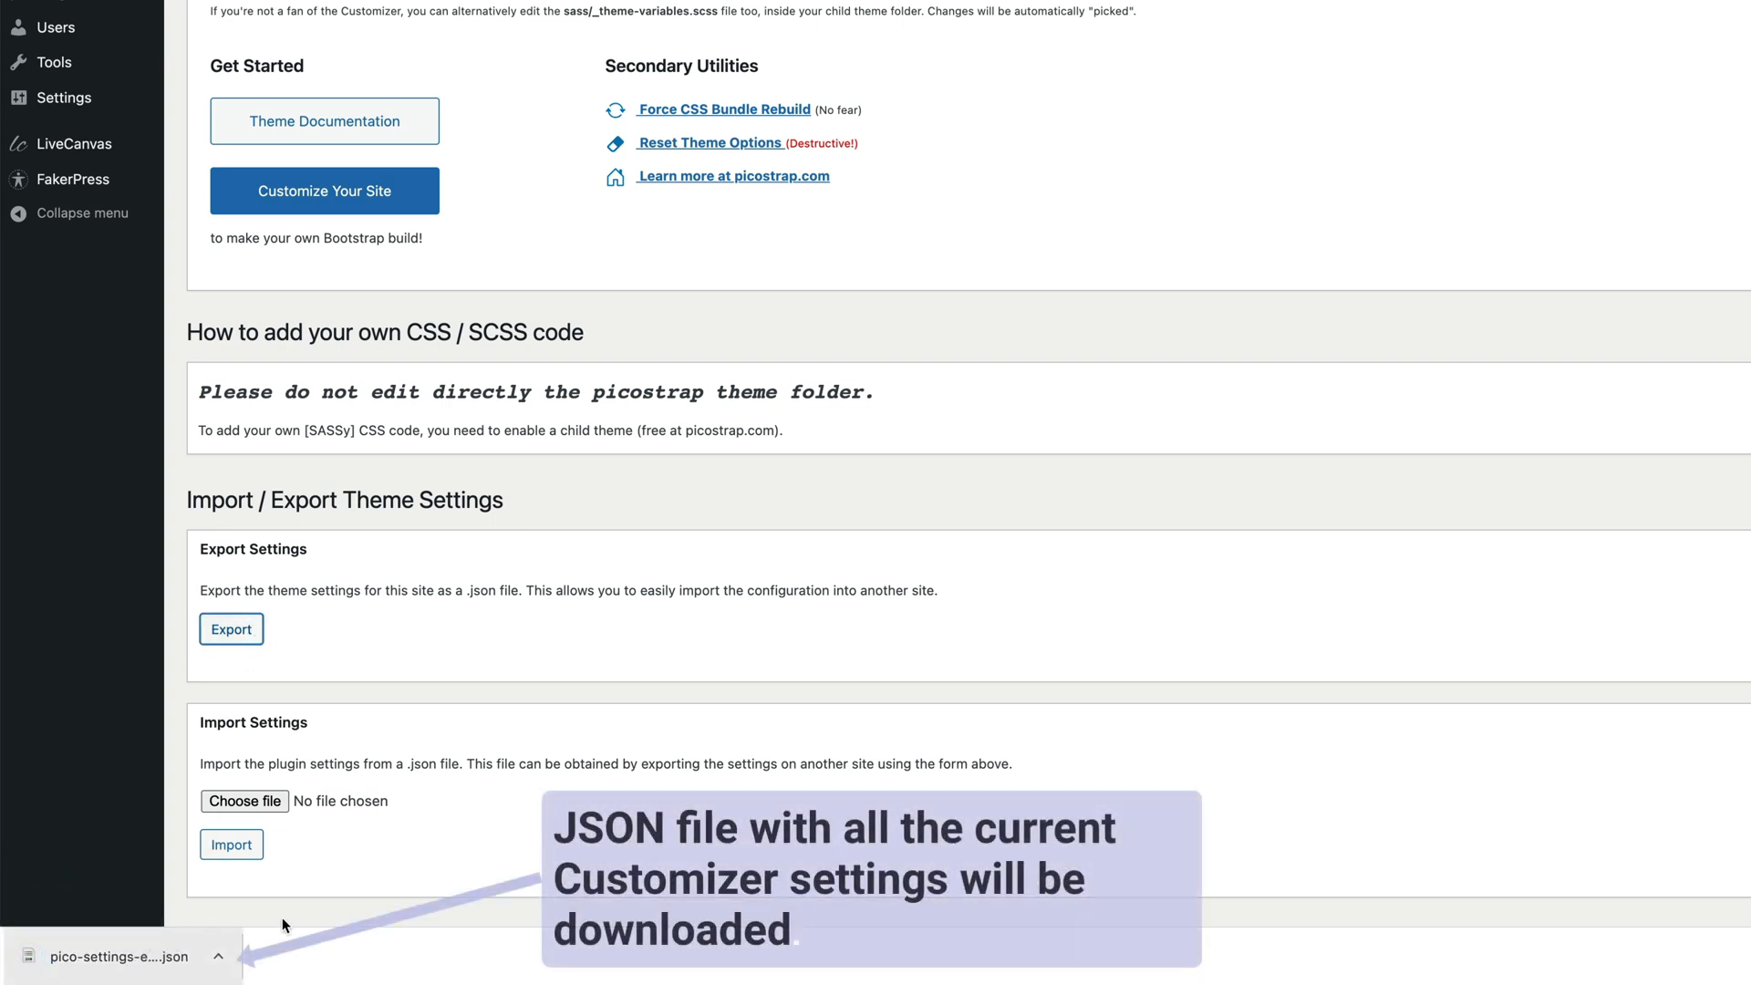
mouse_move(491, 868)
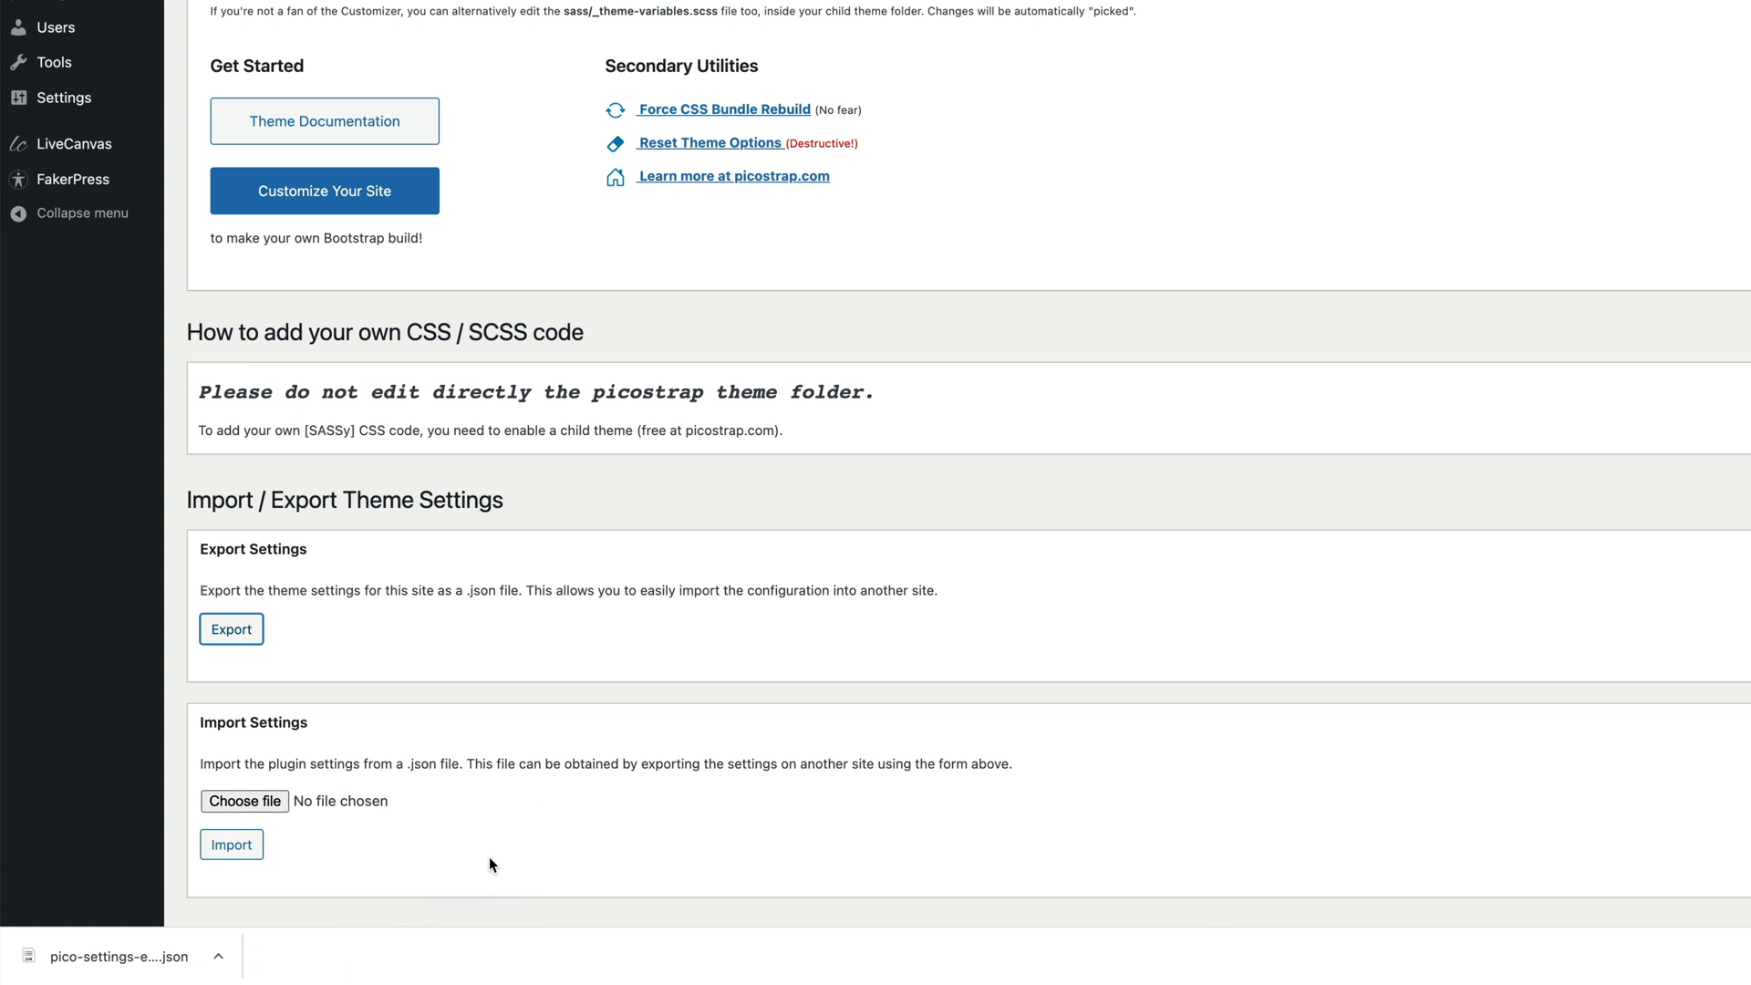
mouse_move(276, 806)
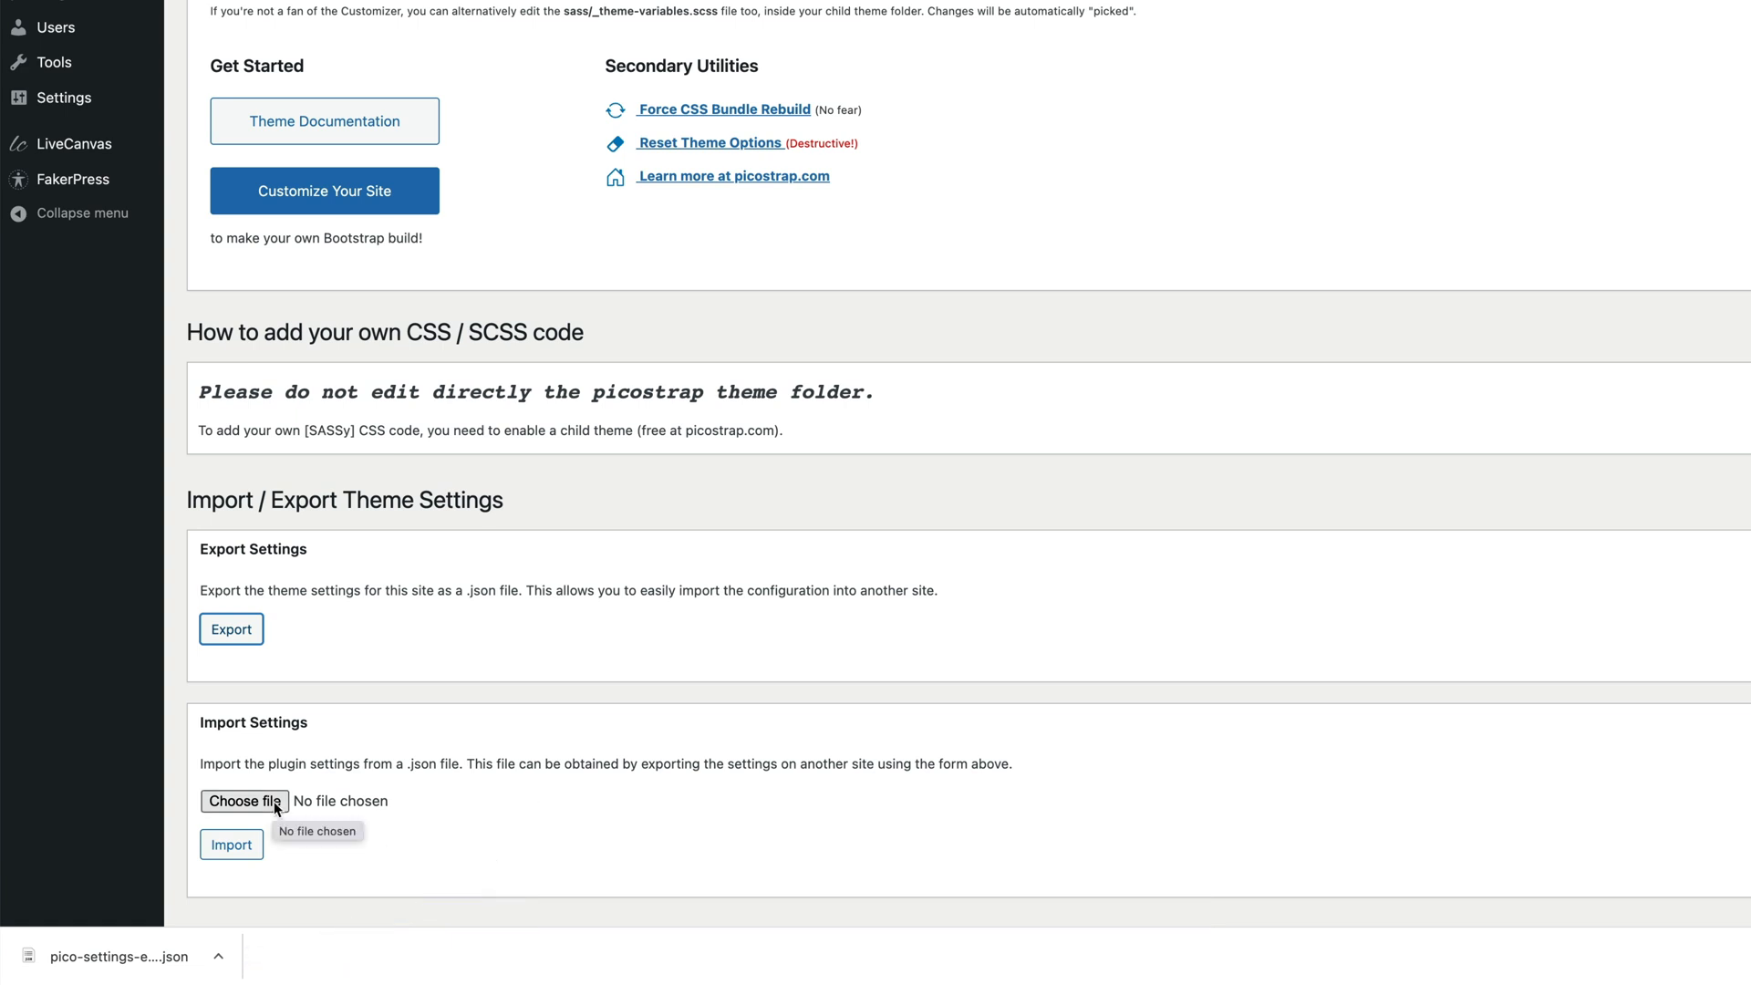
Choose the exported pico-settings JSON and import it back into the theme
click(244, 803)
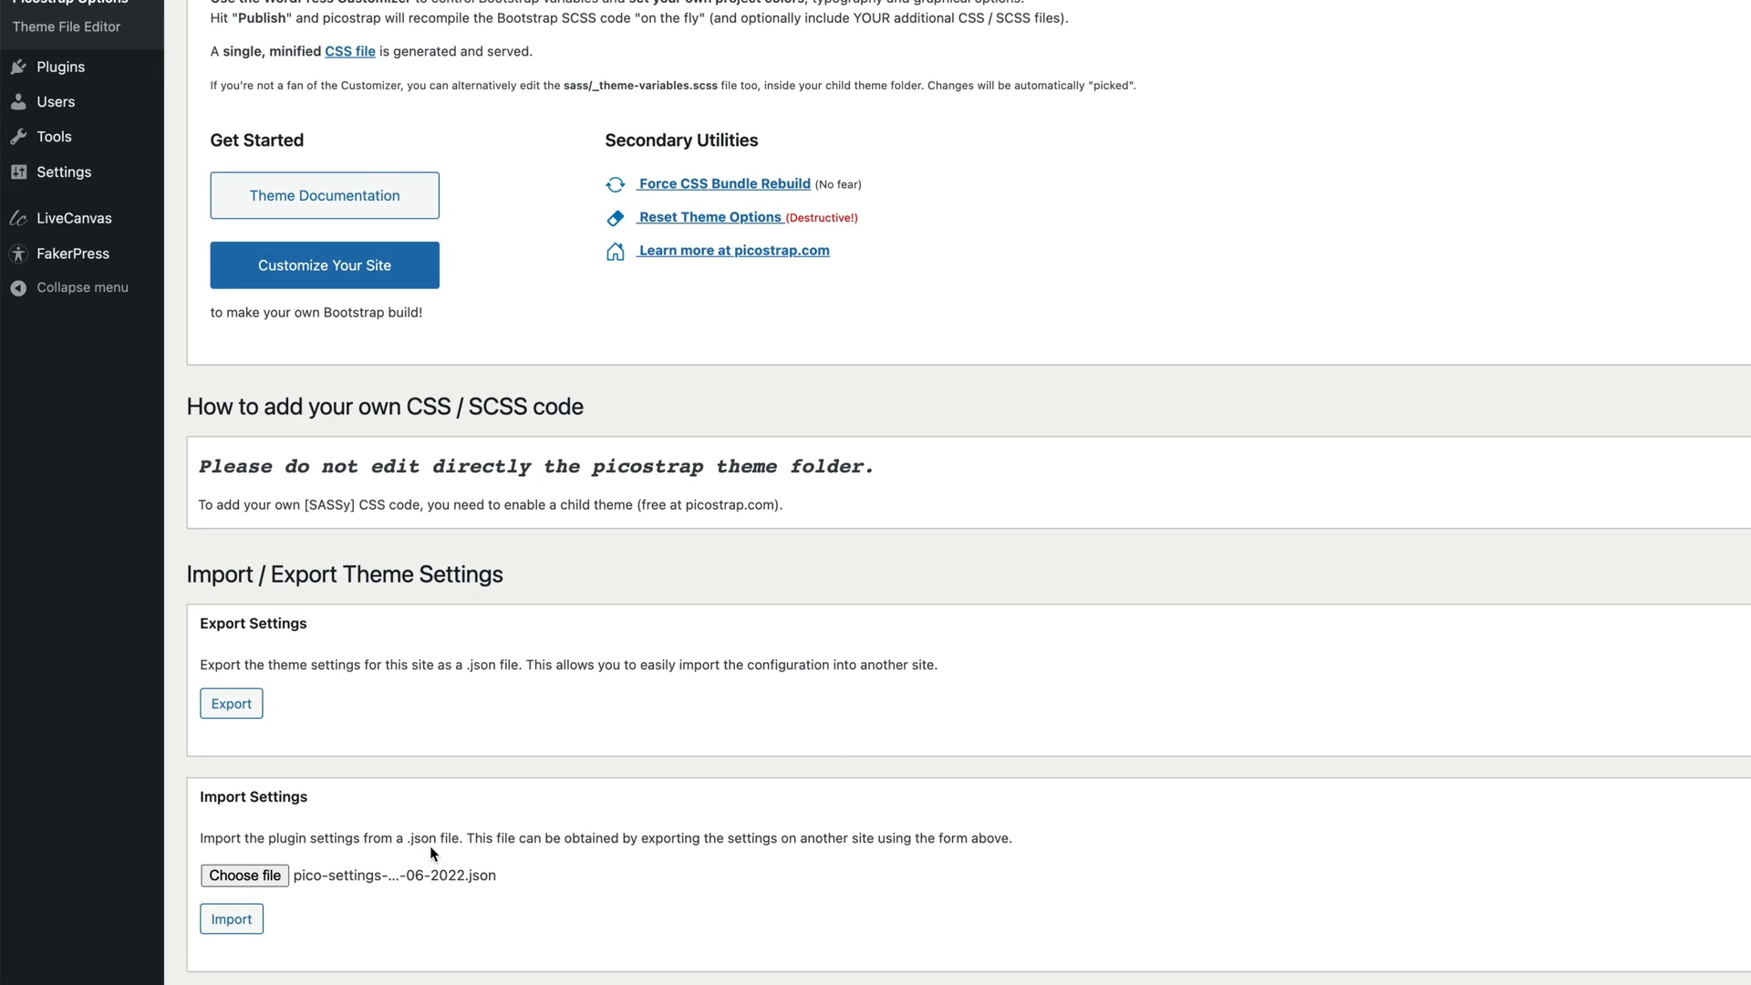
click(230, 917)
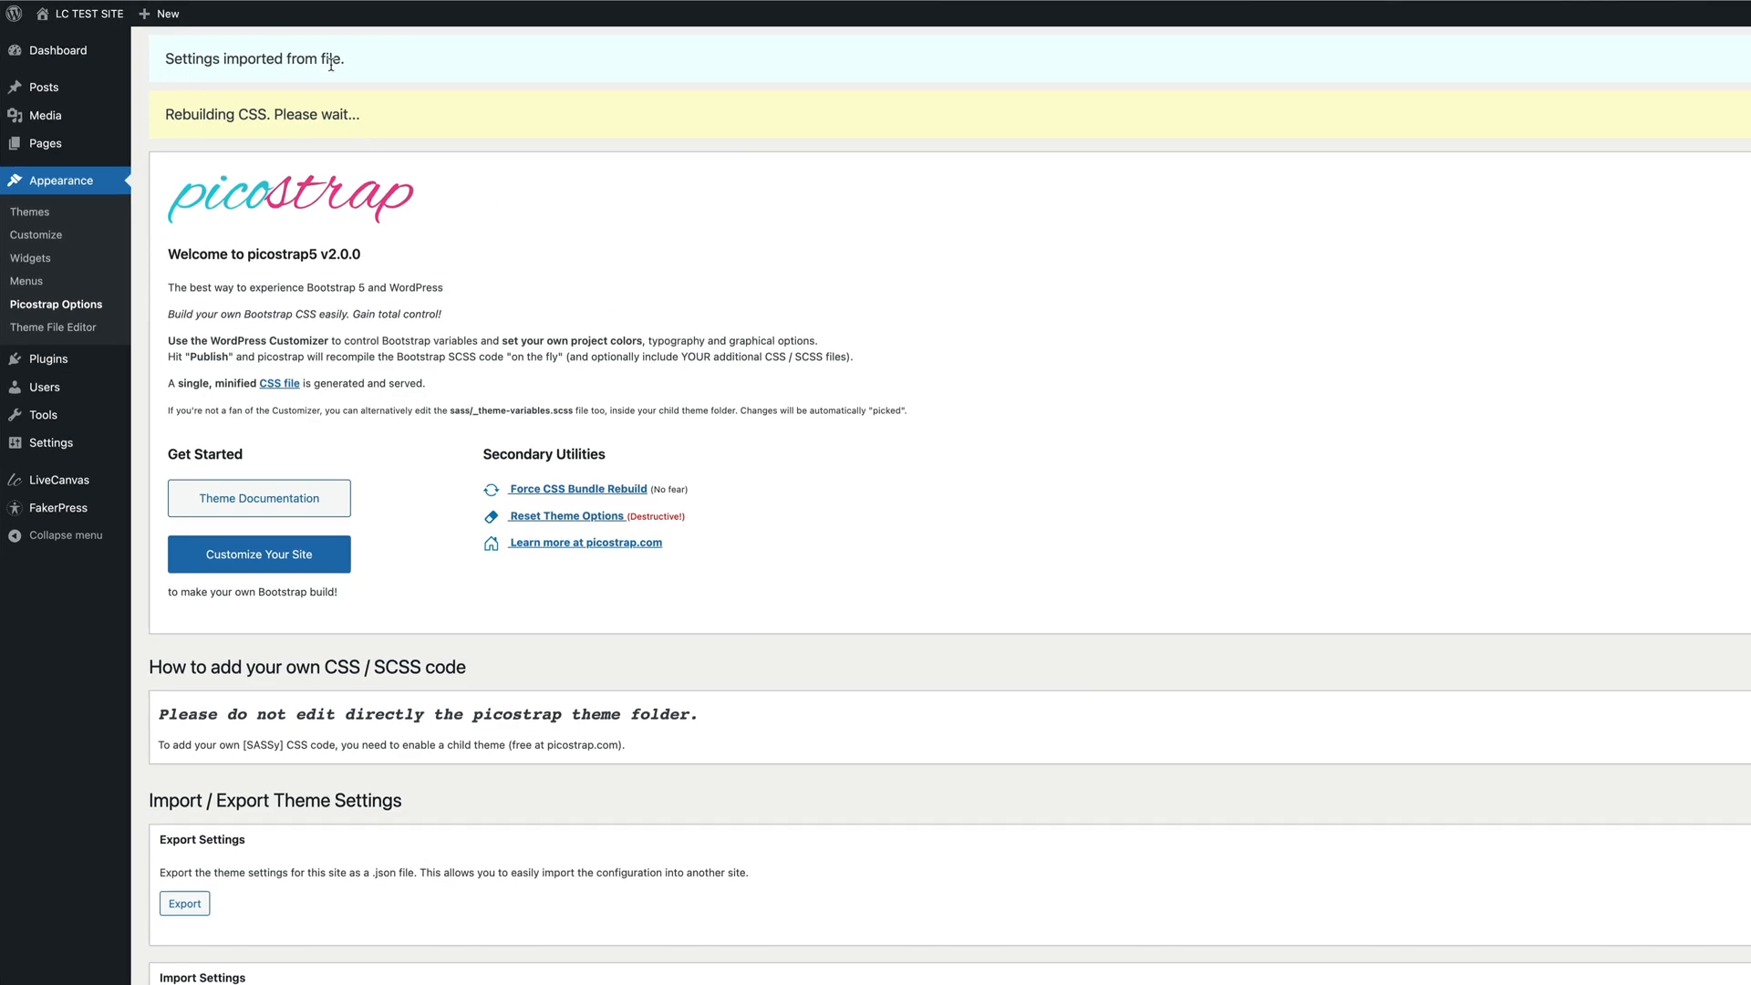
mouse_move(350, 155)
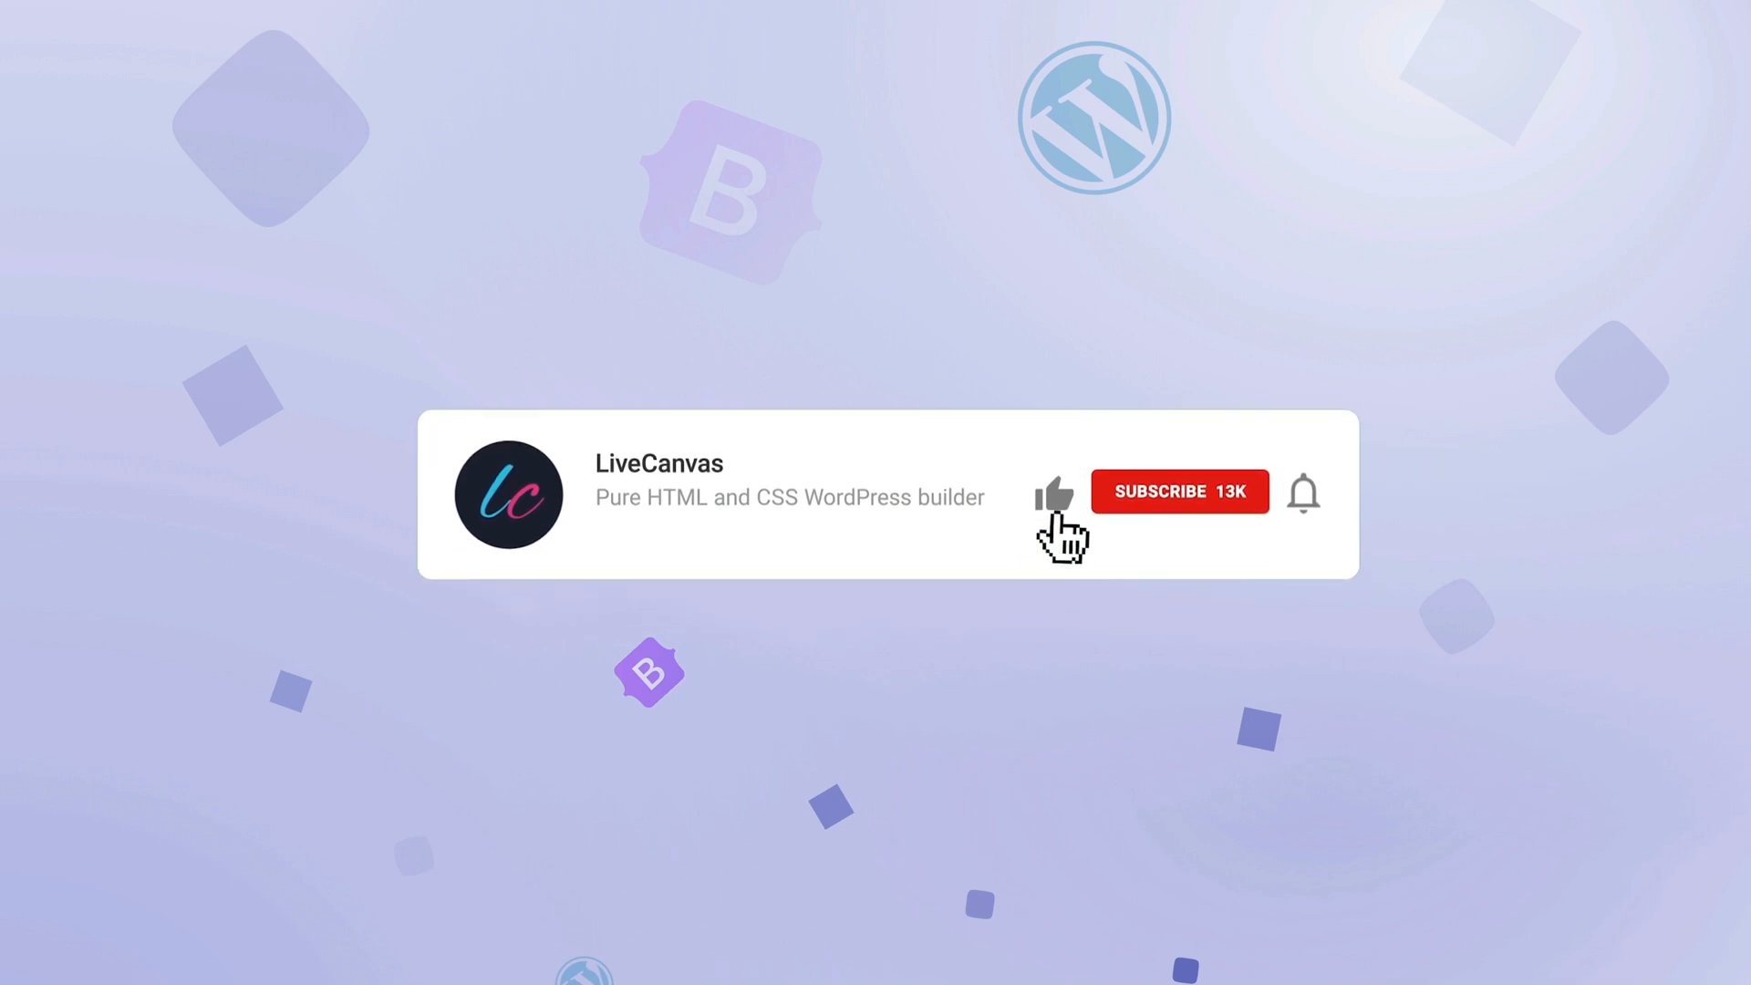
click(1054, 504)
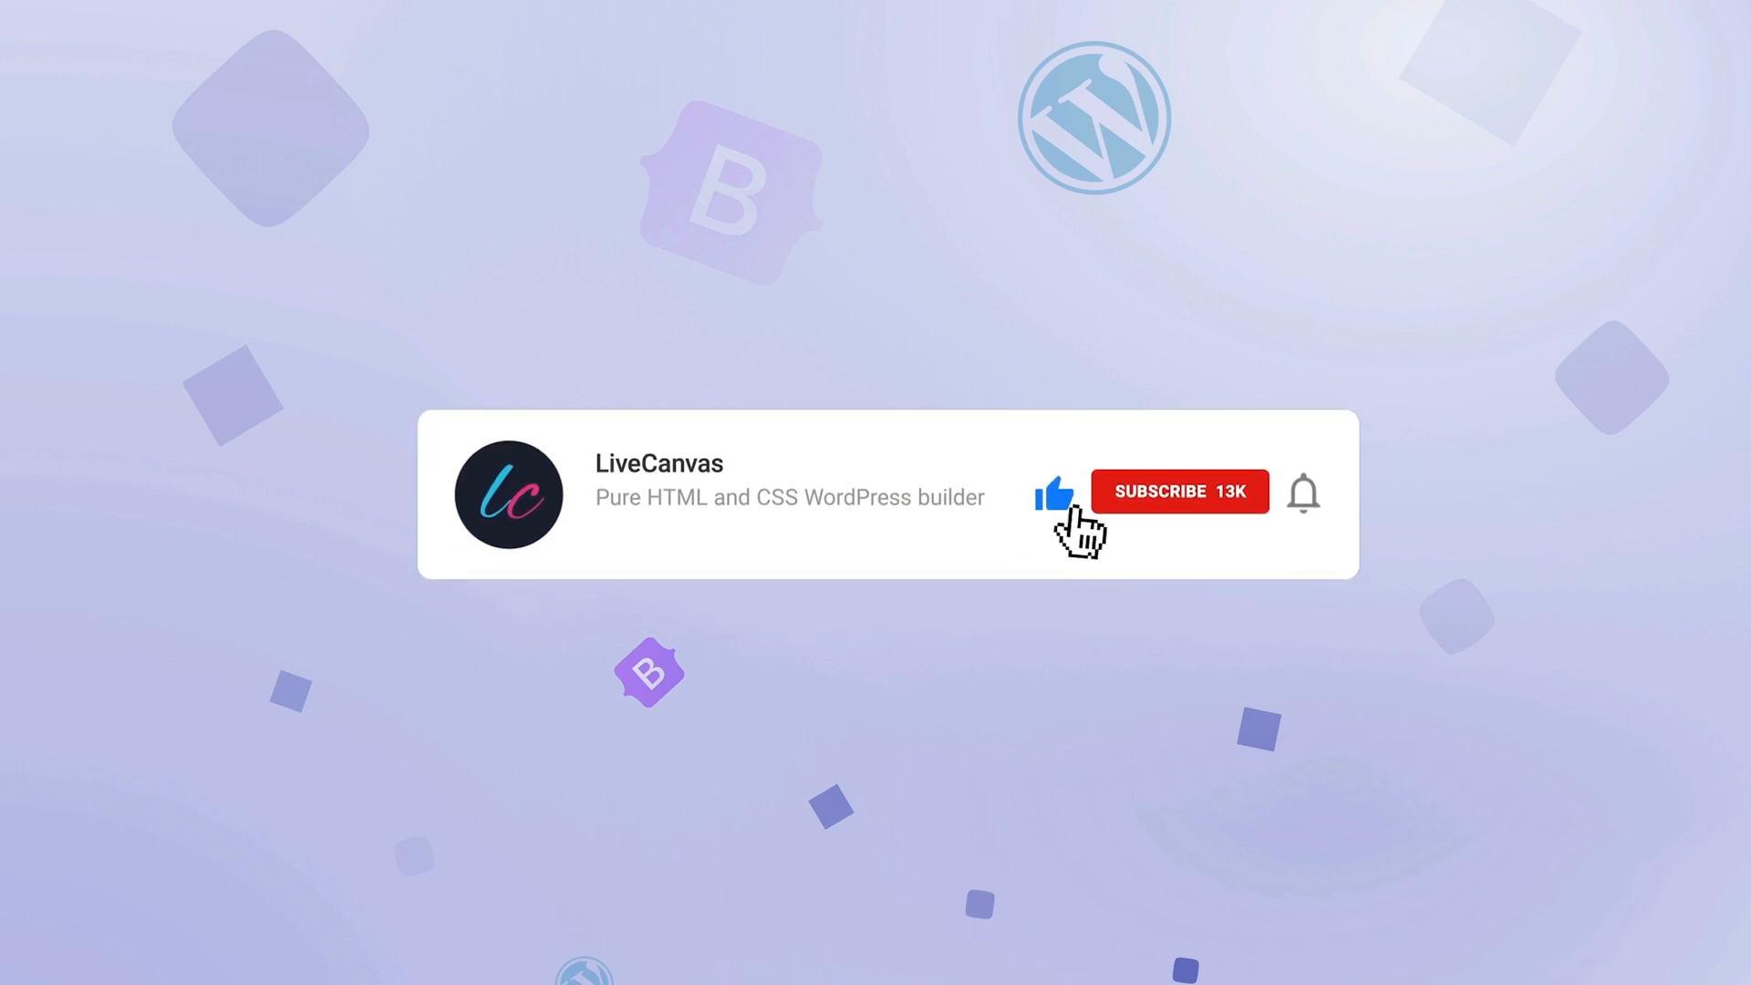
click(1180, 492)
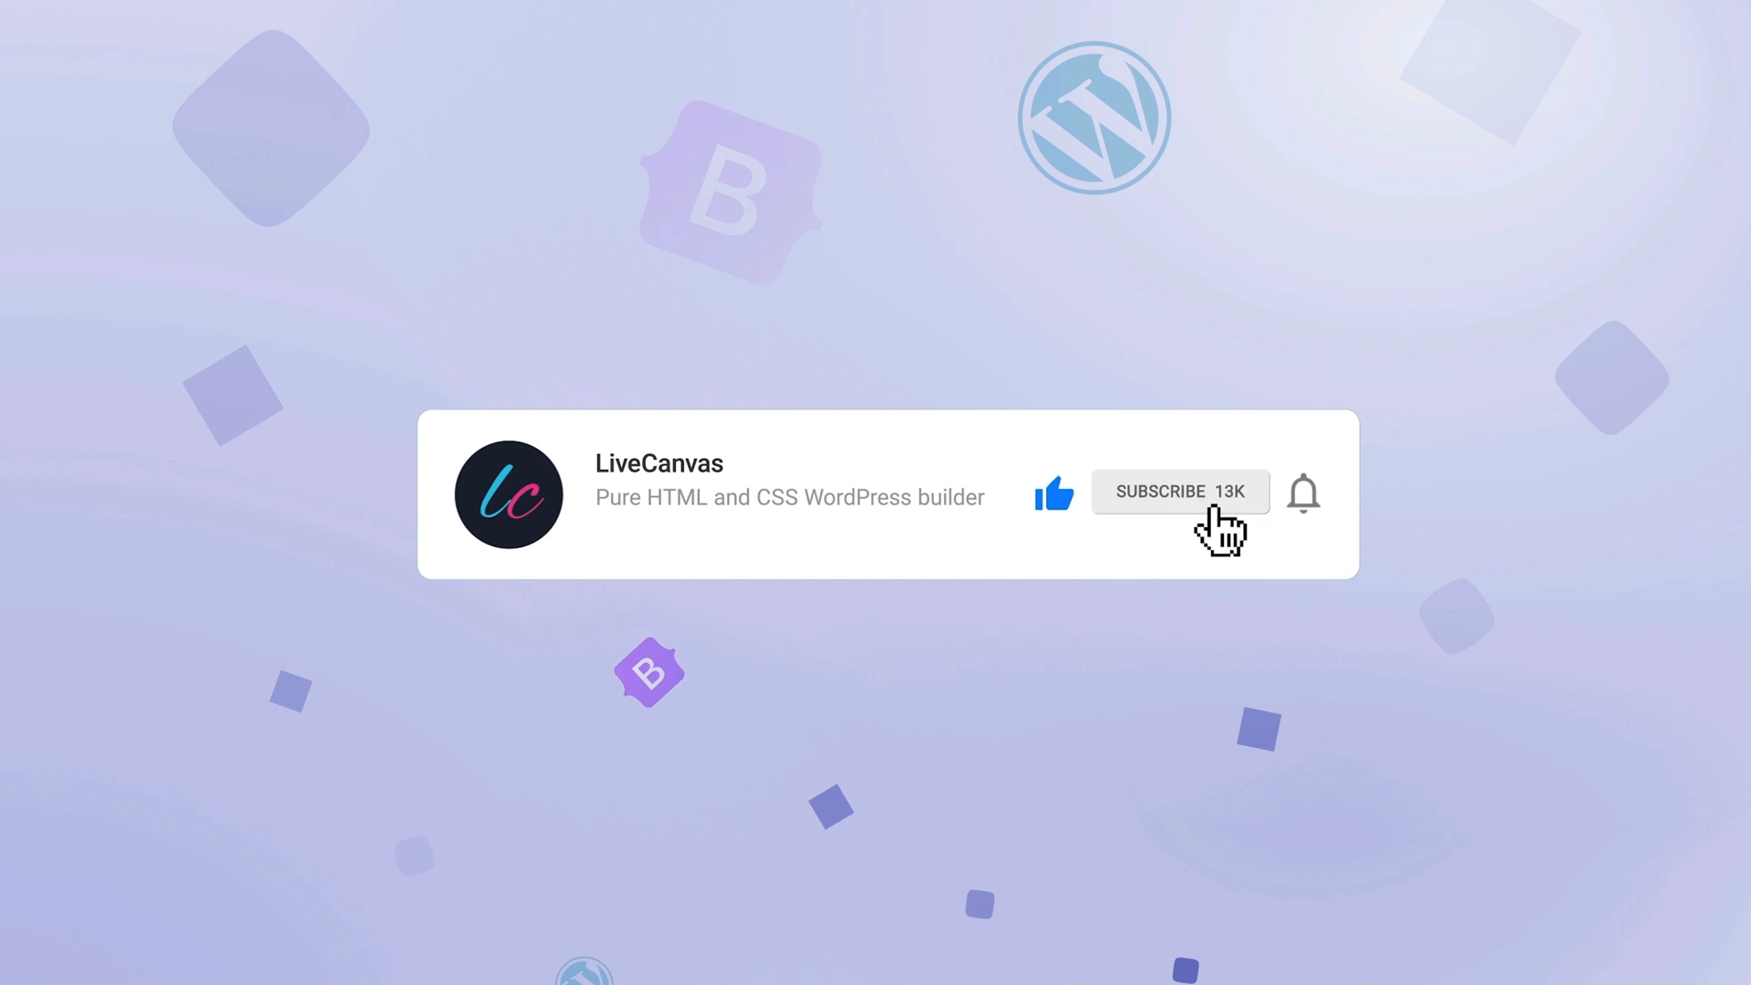
mouse_move(1304, 529)
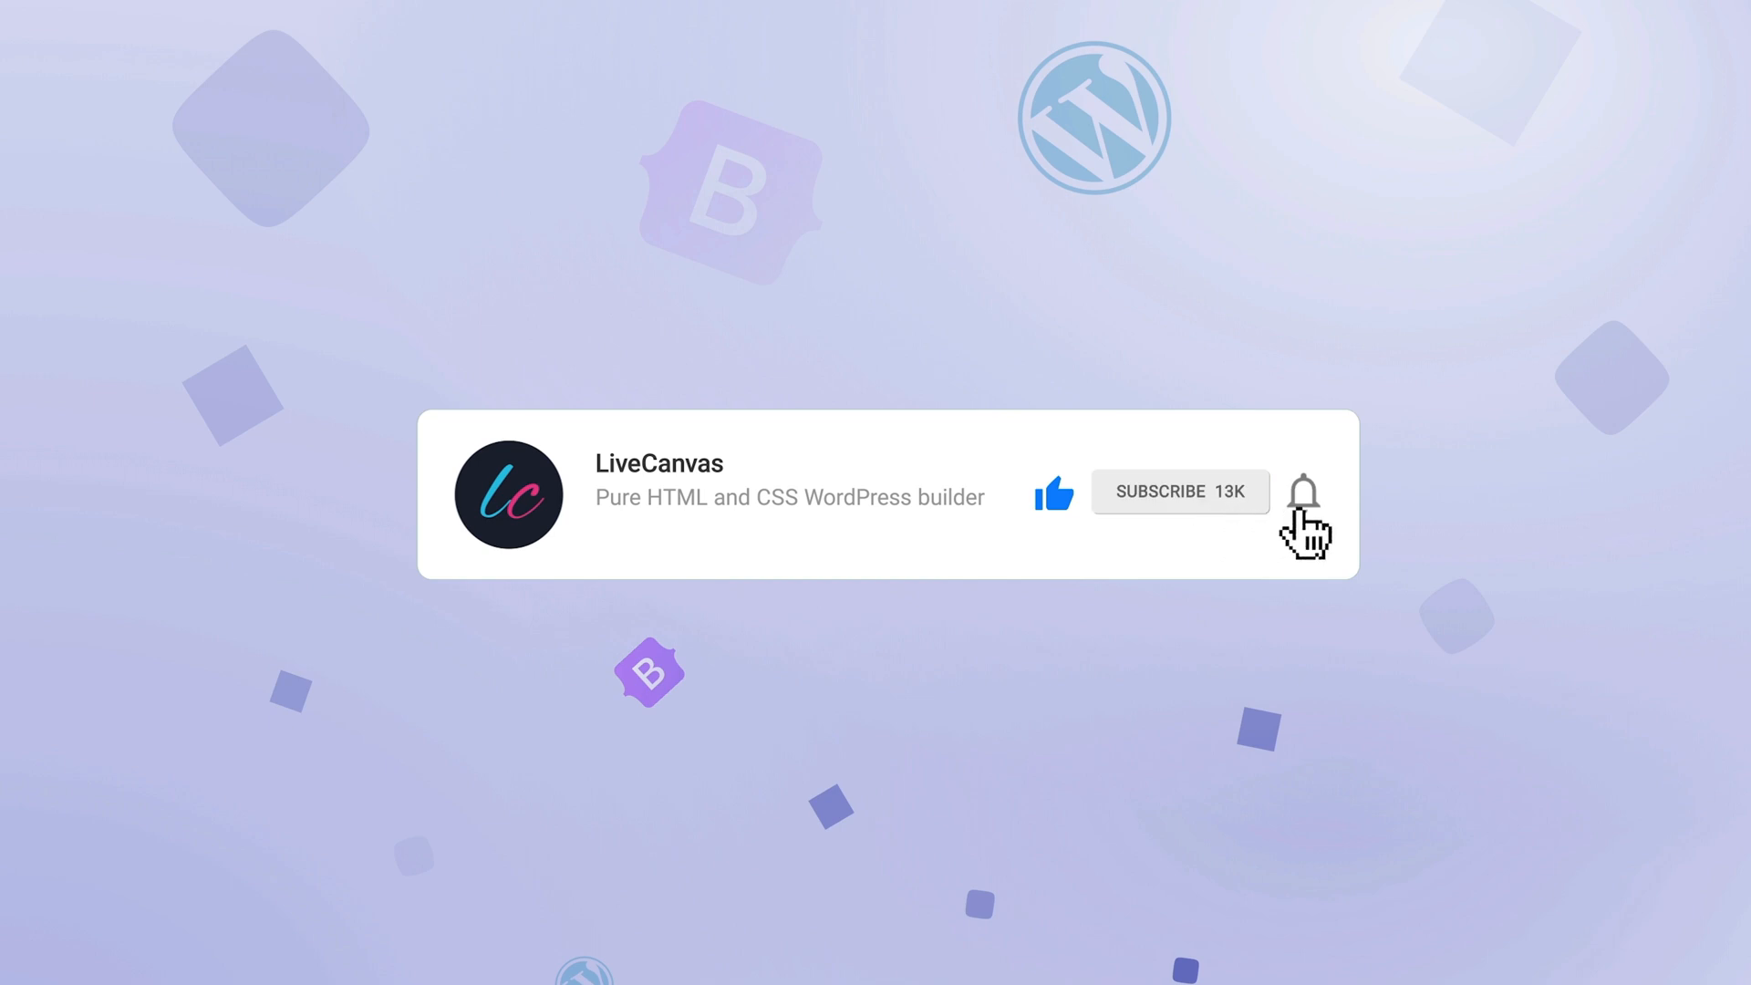
click(1304, 492)
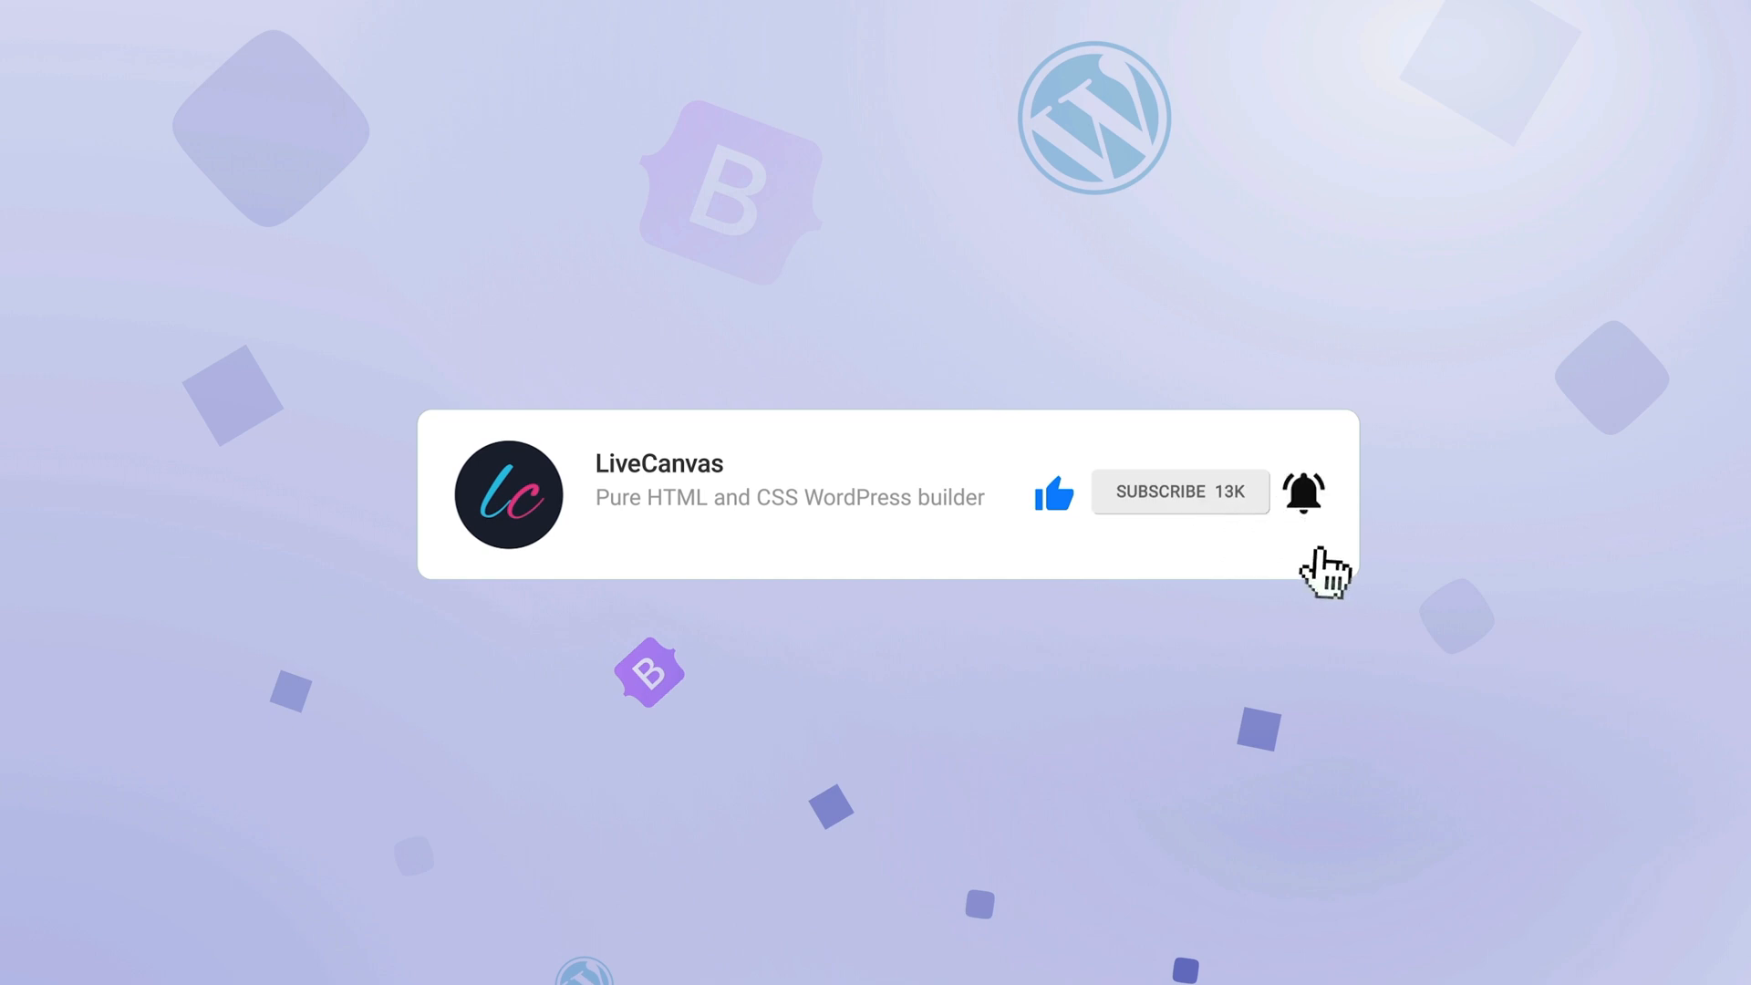